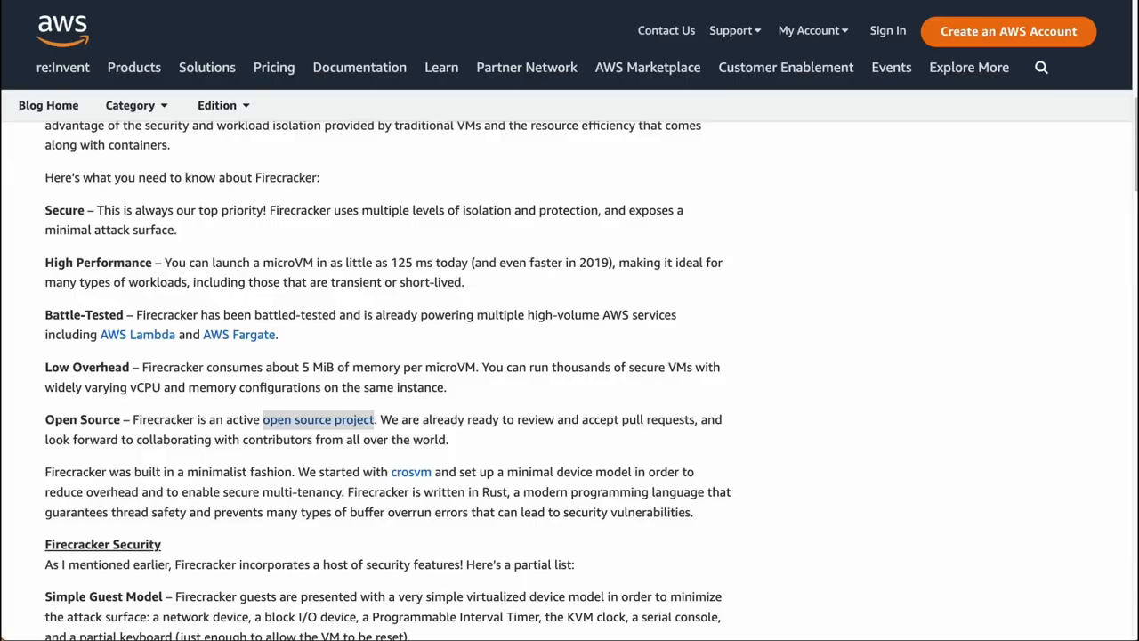
pyautogui.moveTo(509, 227)
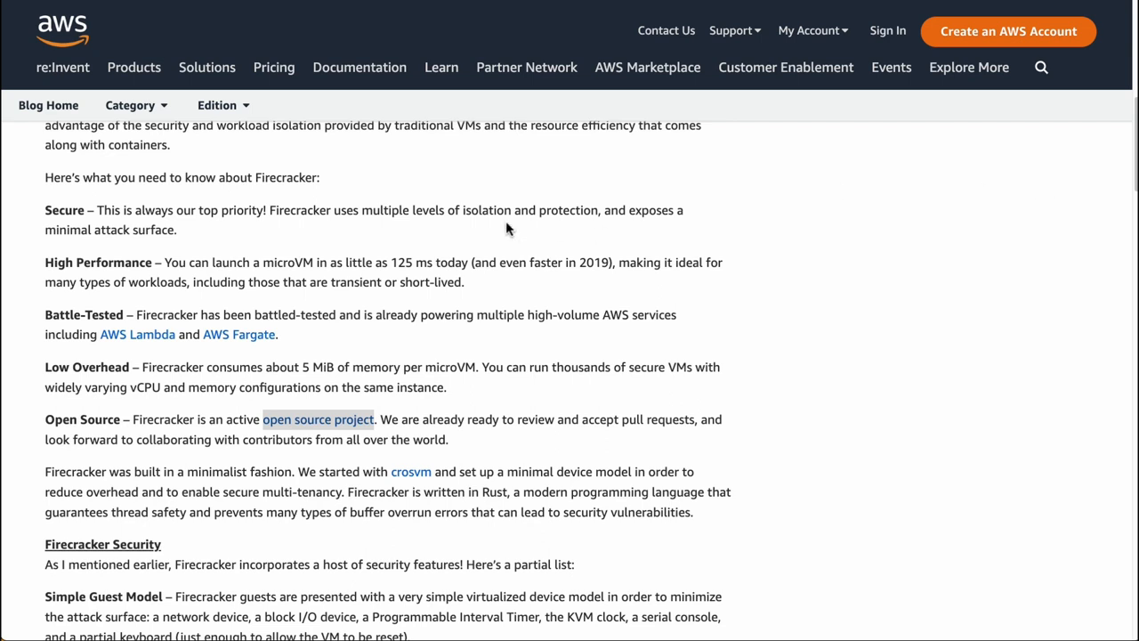
# Read the Firecracker post's open-source section and browse into the firecracker repository's src folder.
pyautogui.scroll(3)
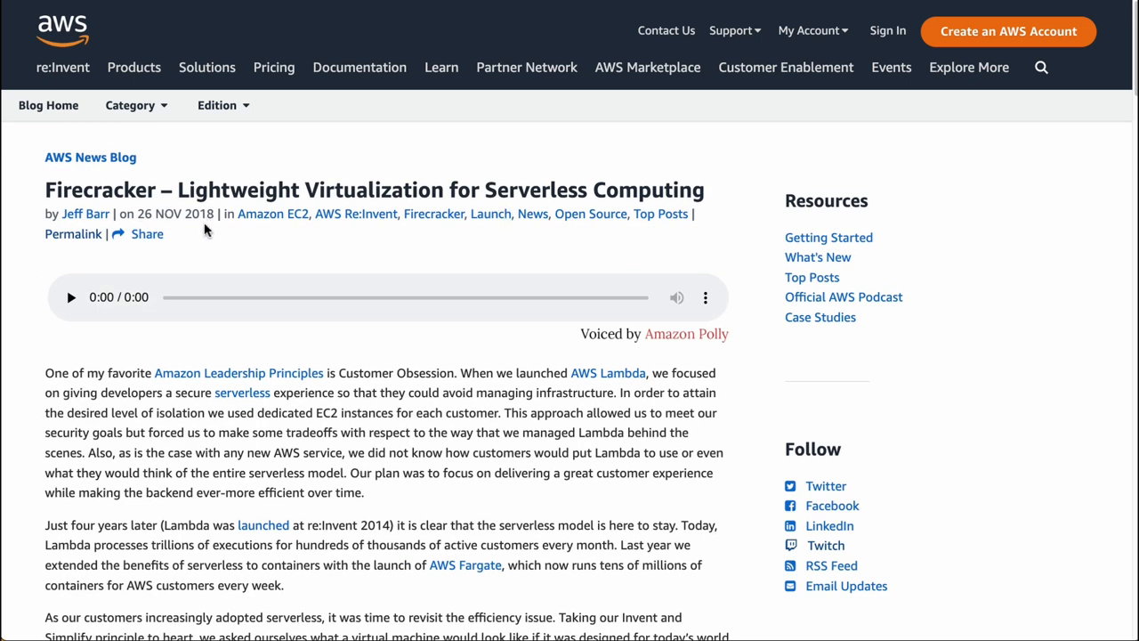
pyautogui.moveTo(82, 192)
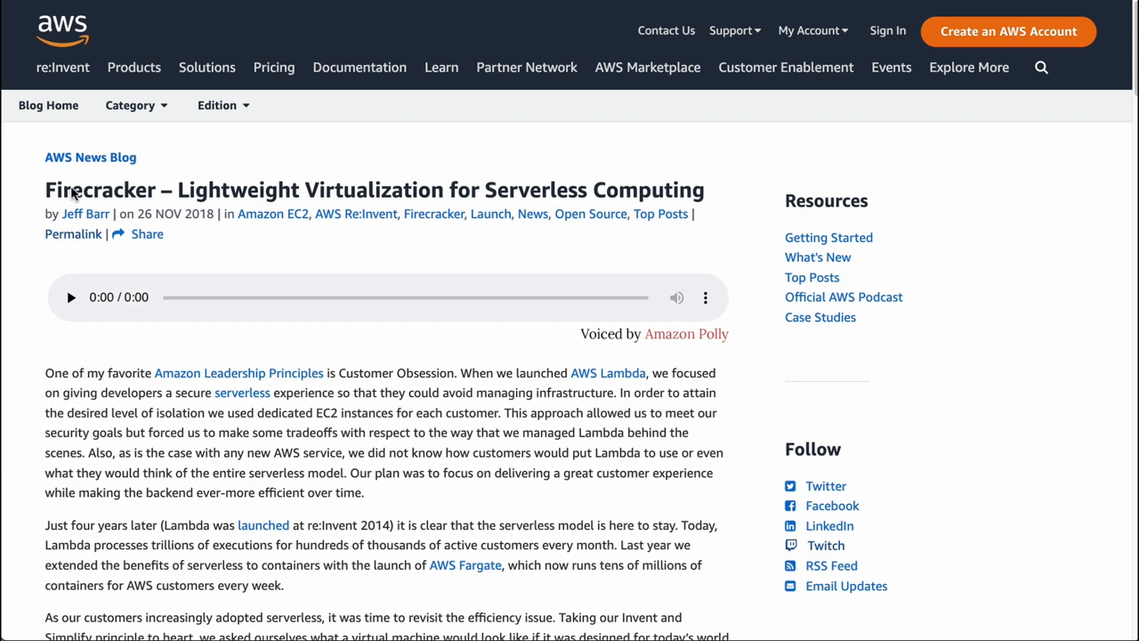
pyautogui.moveTo(732, 183)
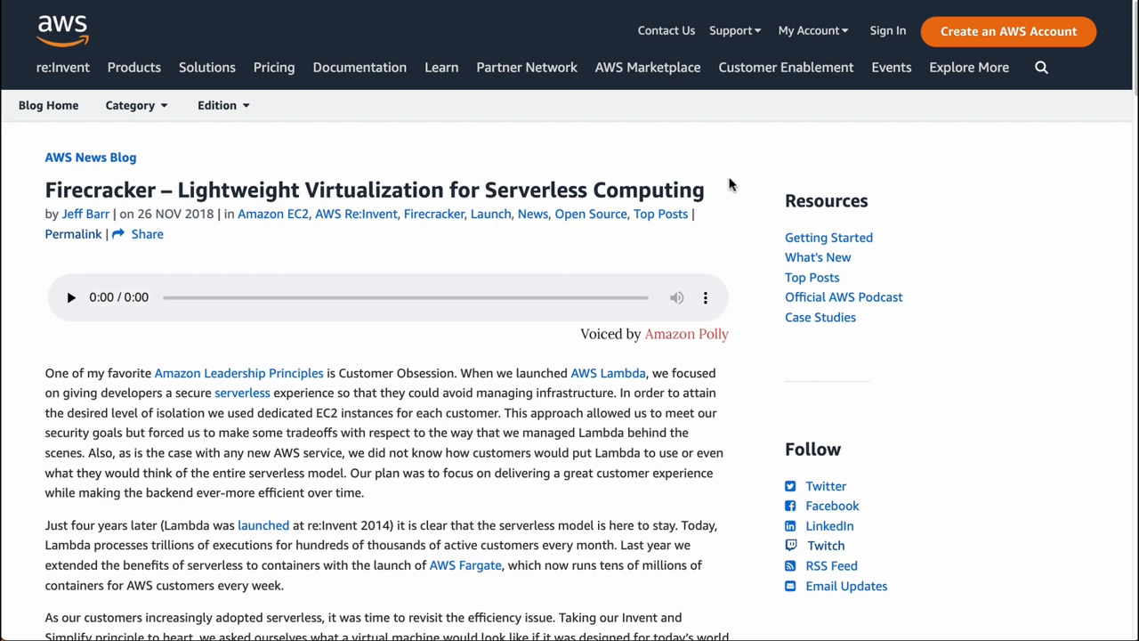
pyautogui.scroll(-3)
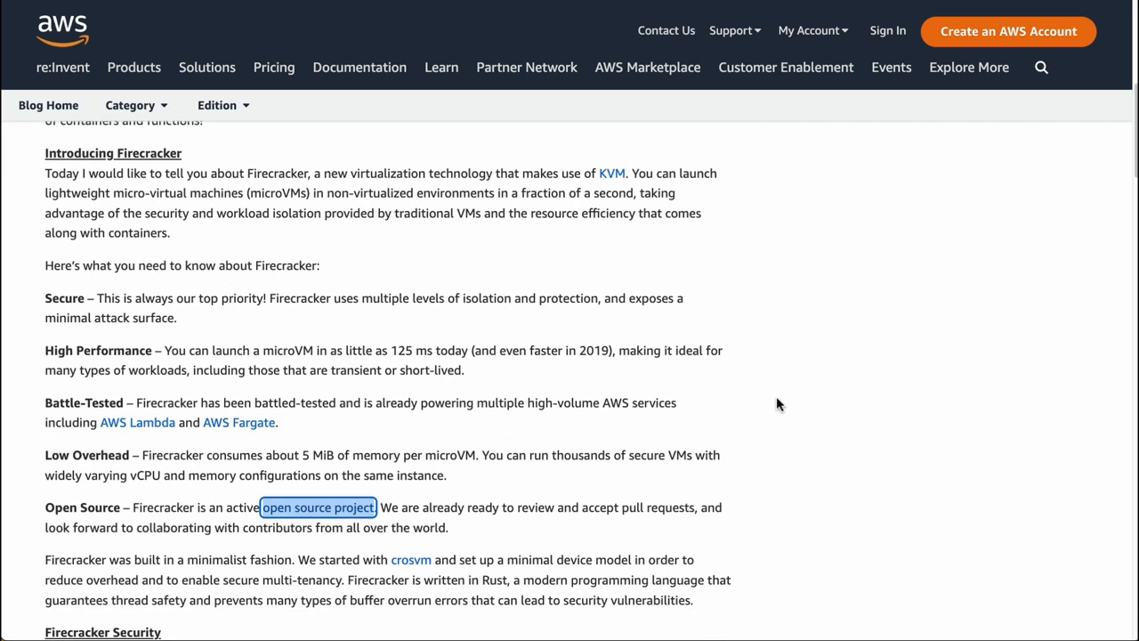
pyautogui.scroll(-3)
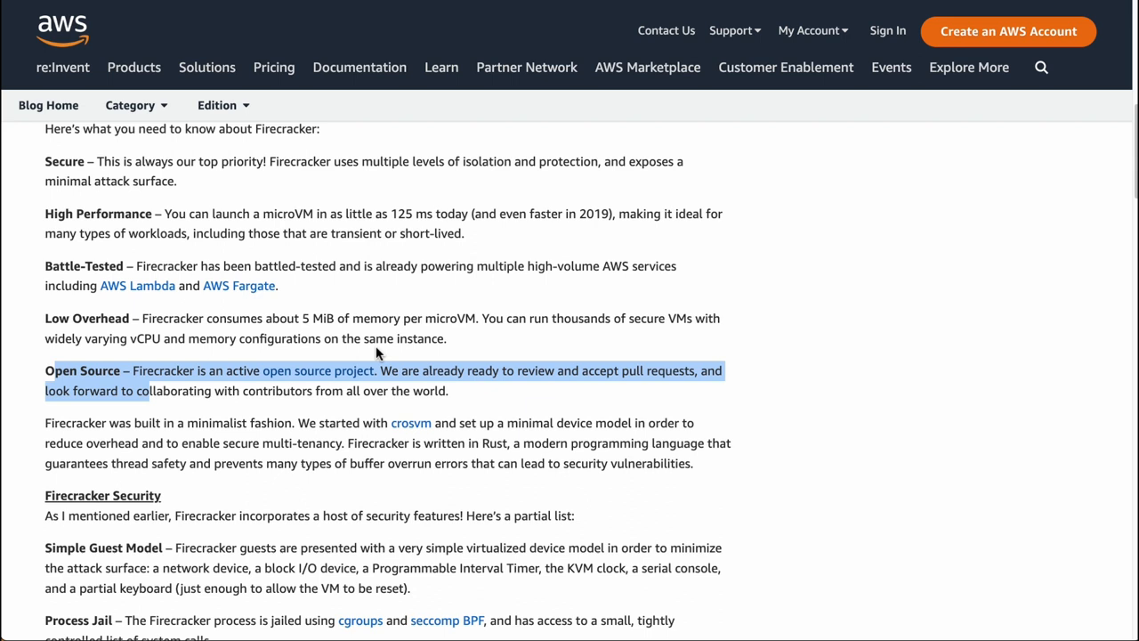
pyautogui.moveTo(414, 352)
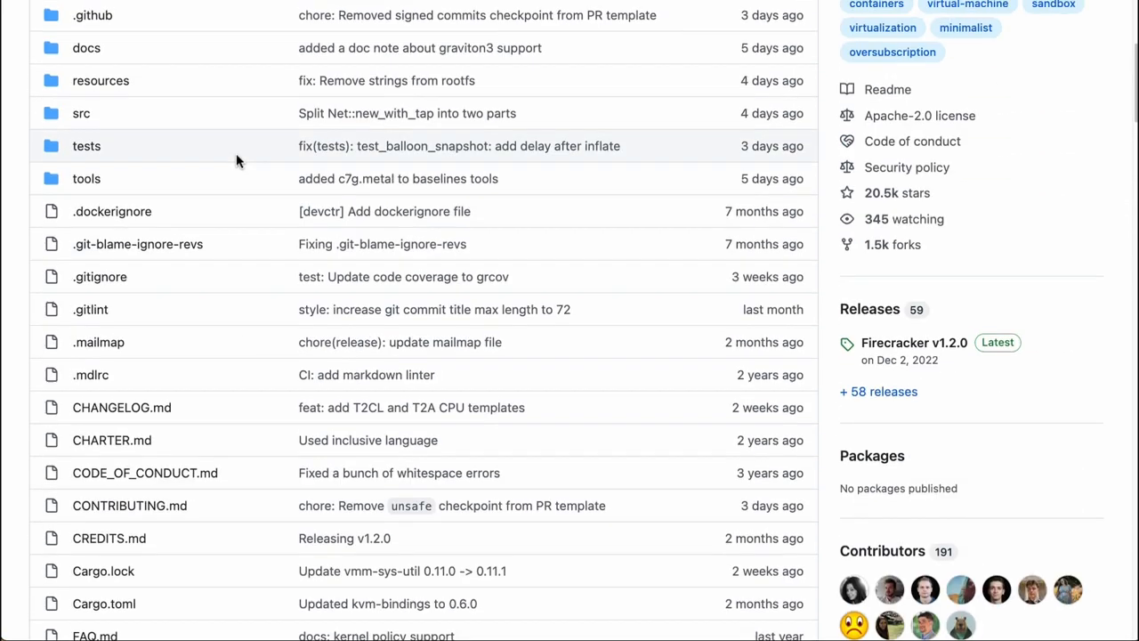
pyautogui.click(82, 114)
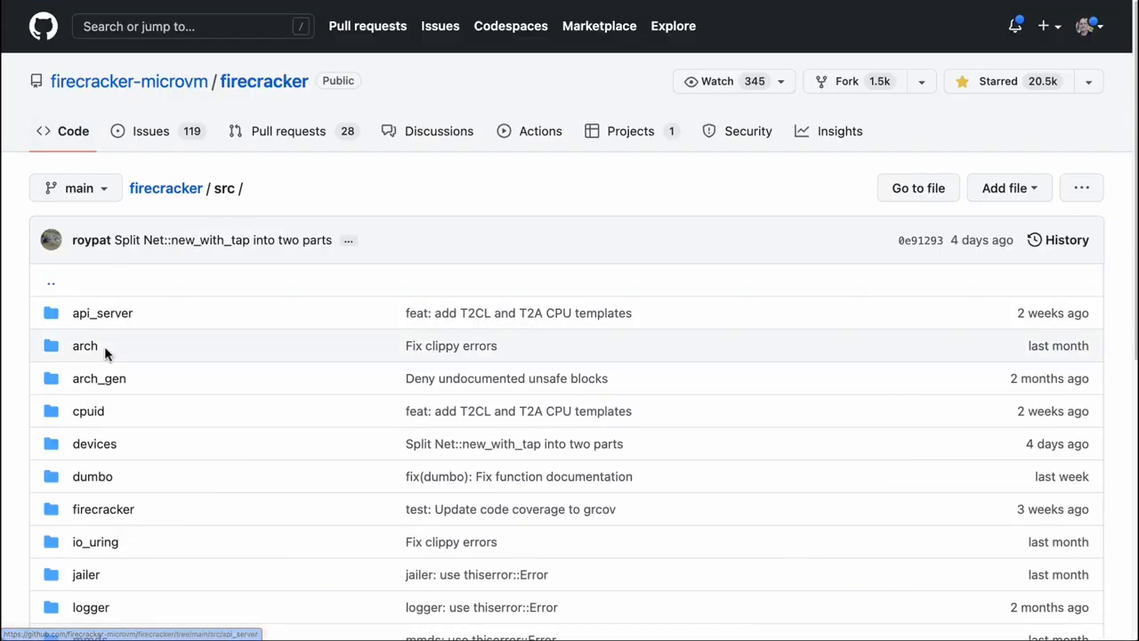
pyautogui.scroll(-3)
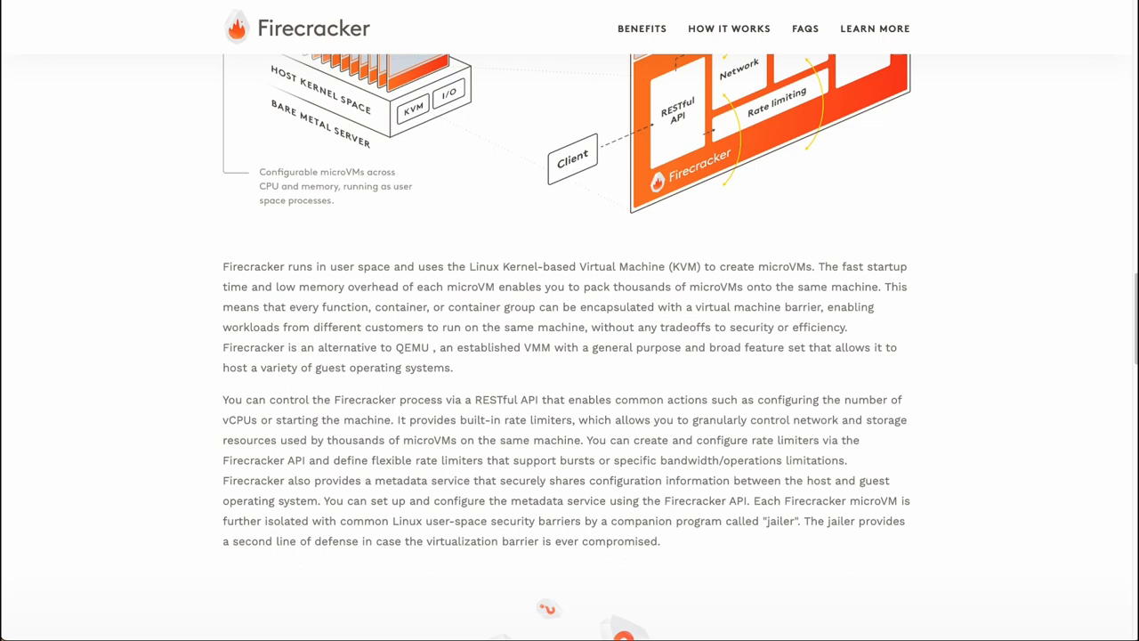
# Scroll up to the 'How it works' diagram of a host running many Firecracker microVMs.
pyautogui.scroll(3)
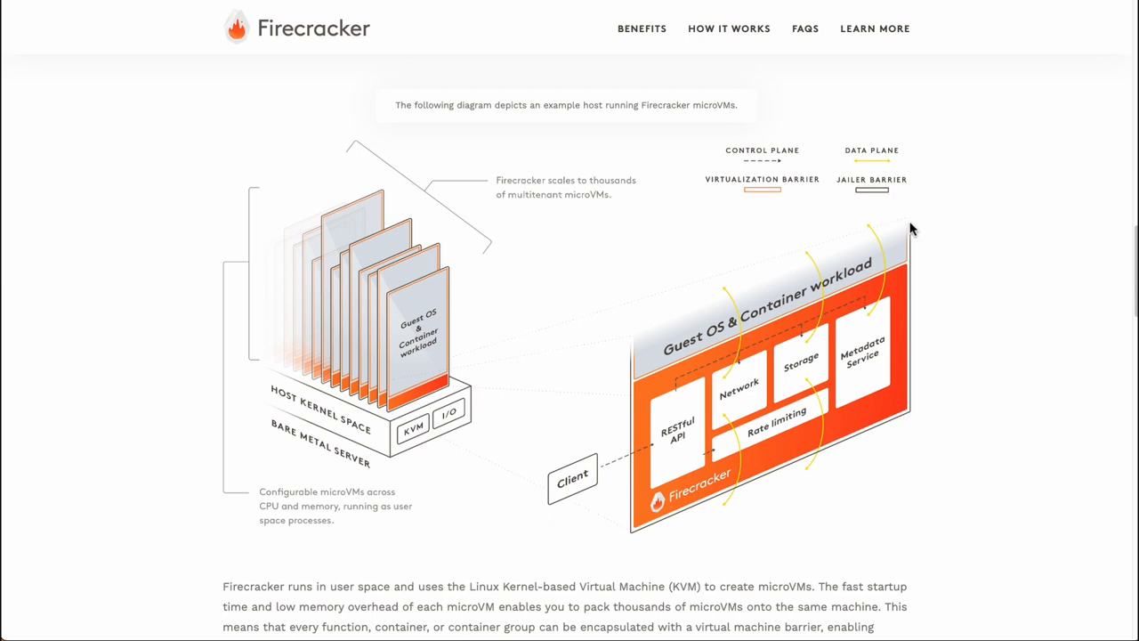
pyautogui.moveTo(612, 187)
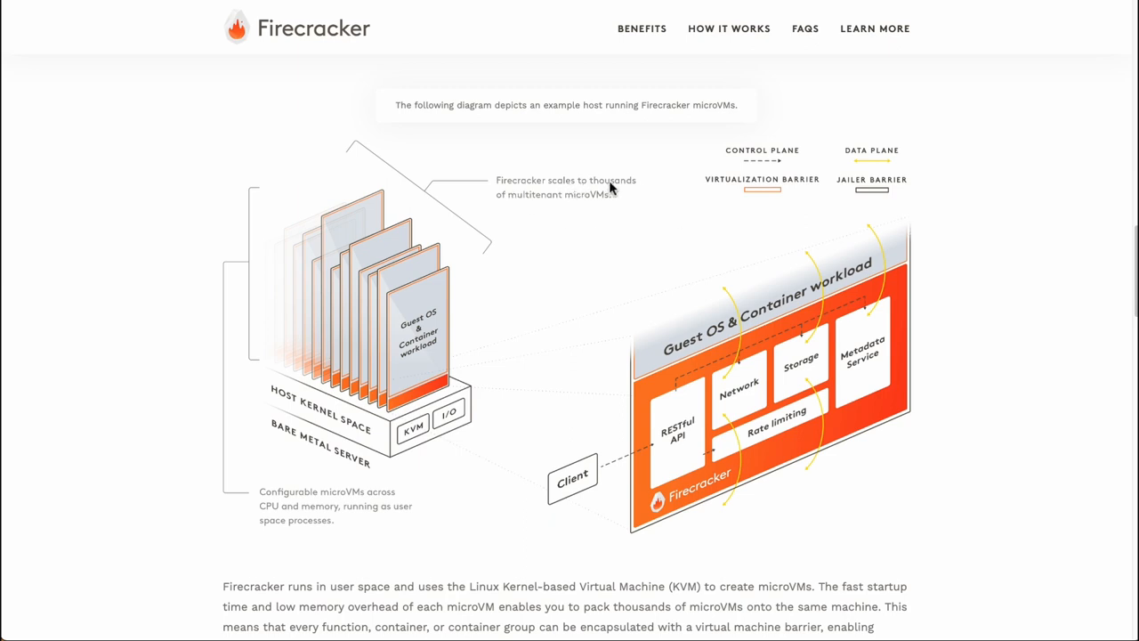
pyautogui.moveTo(595, 203)
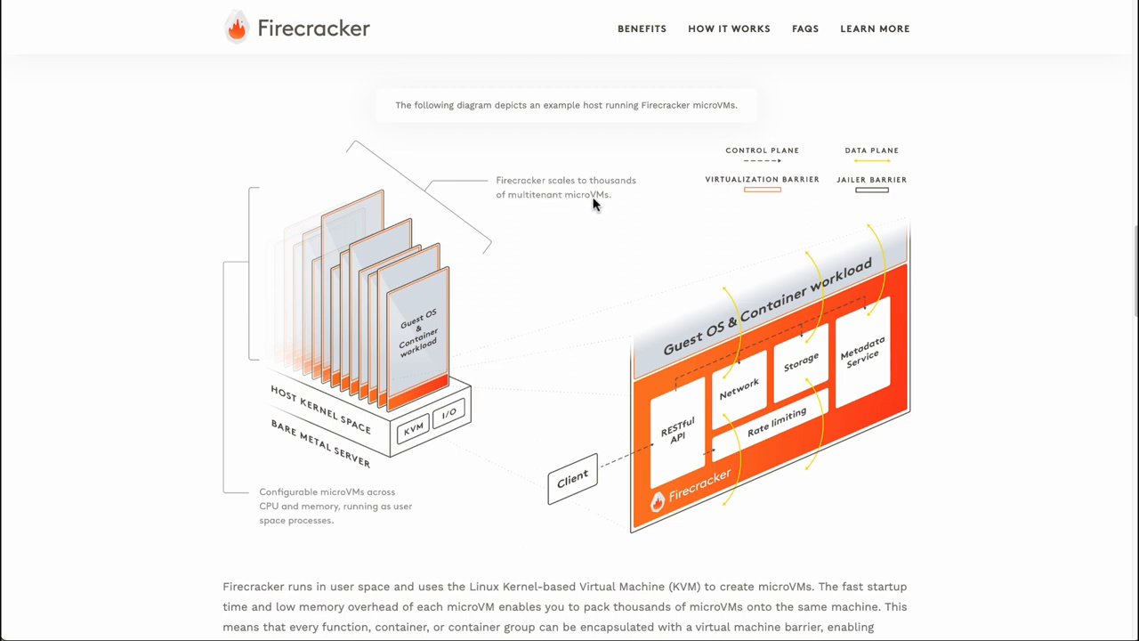
pyautogui.moveTo(596, 213)
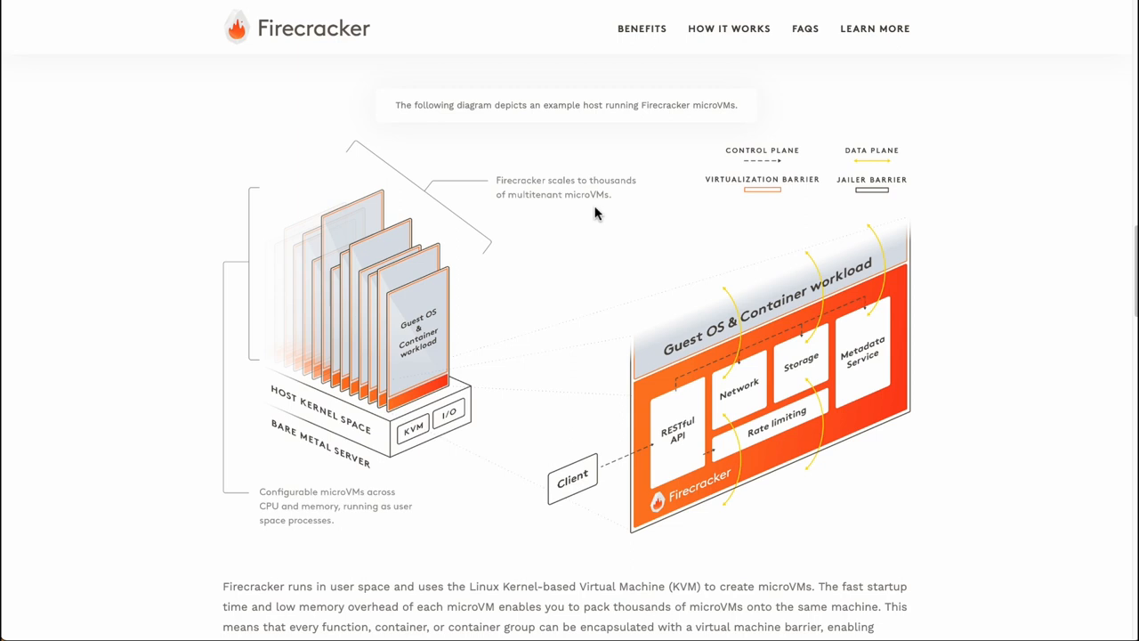
pyautogui.moveTo(602, 230)
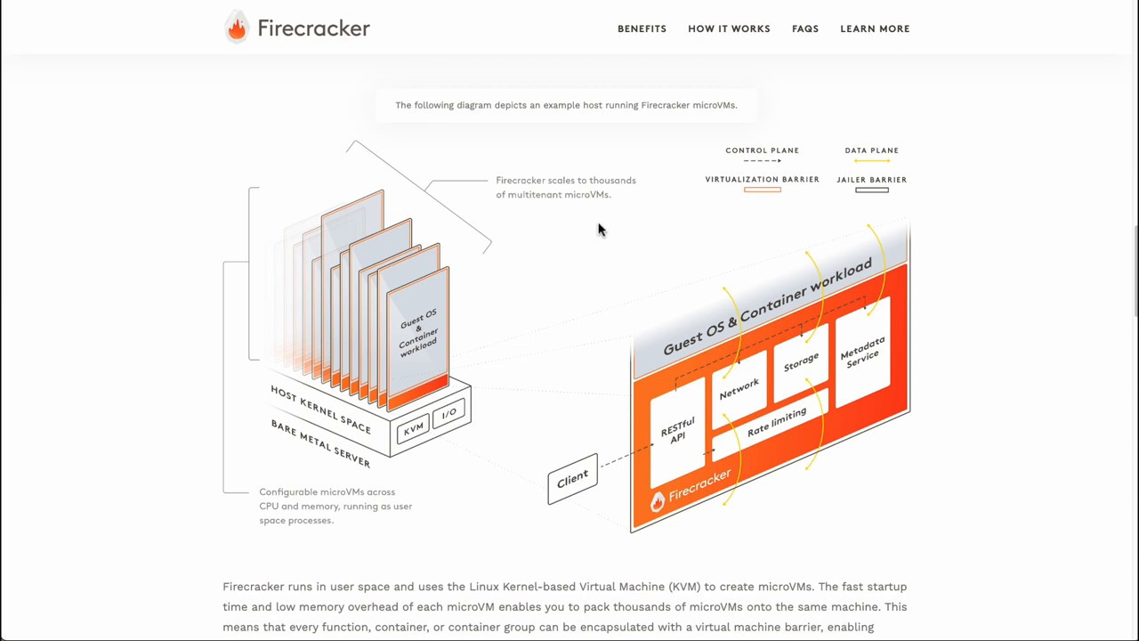
pyautogui.moveTo(773, 128)
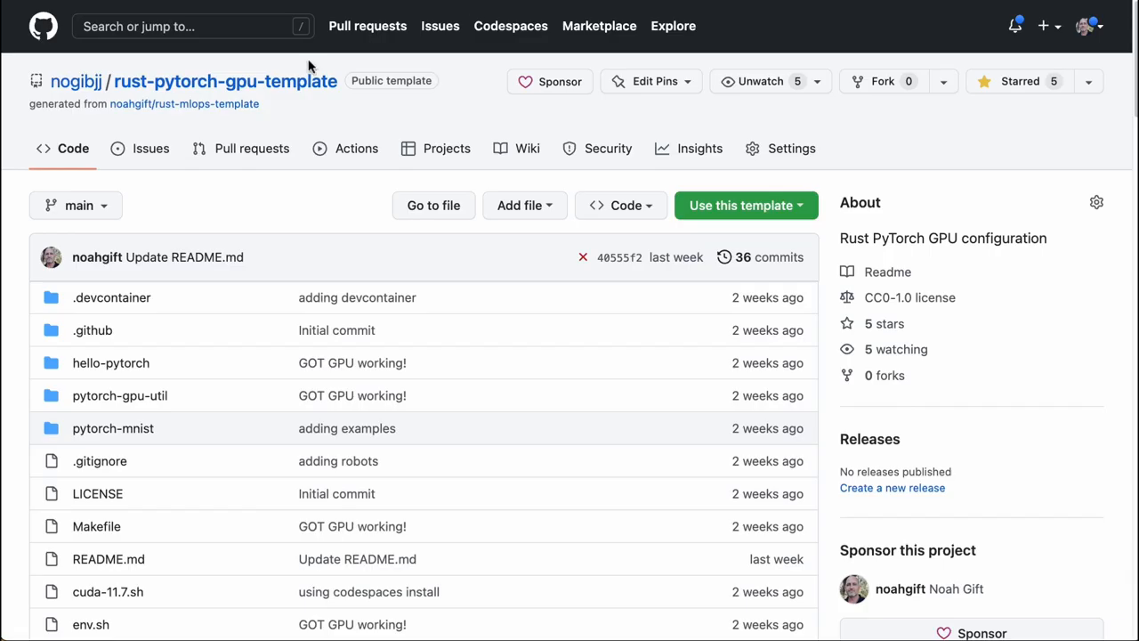
pyautogui.moveTo(64, 96)
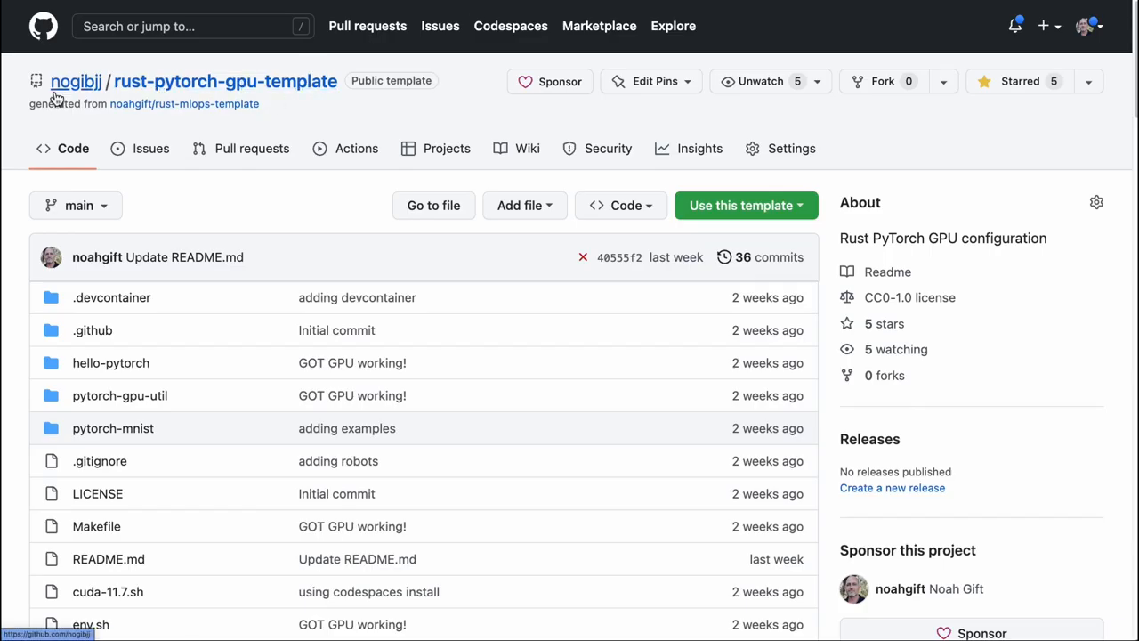
# Navigate to the nogibjj/rust-pytorch-gpu-template repository on GitHub.
pyautogui.click(619, 204)
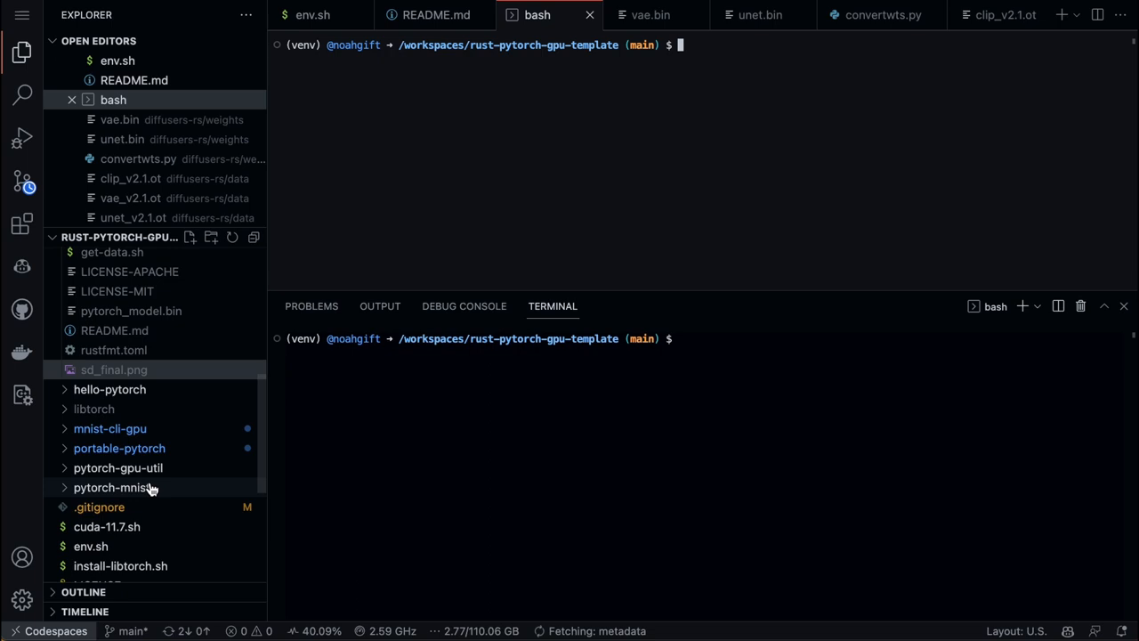
# View the pytorch-mnist and portable-pytorch READMEs and expand the portable-pytorch src folder.
pyautogui.click(118, 449)
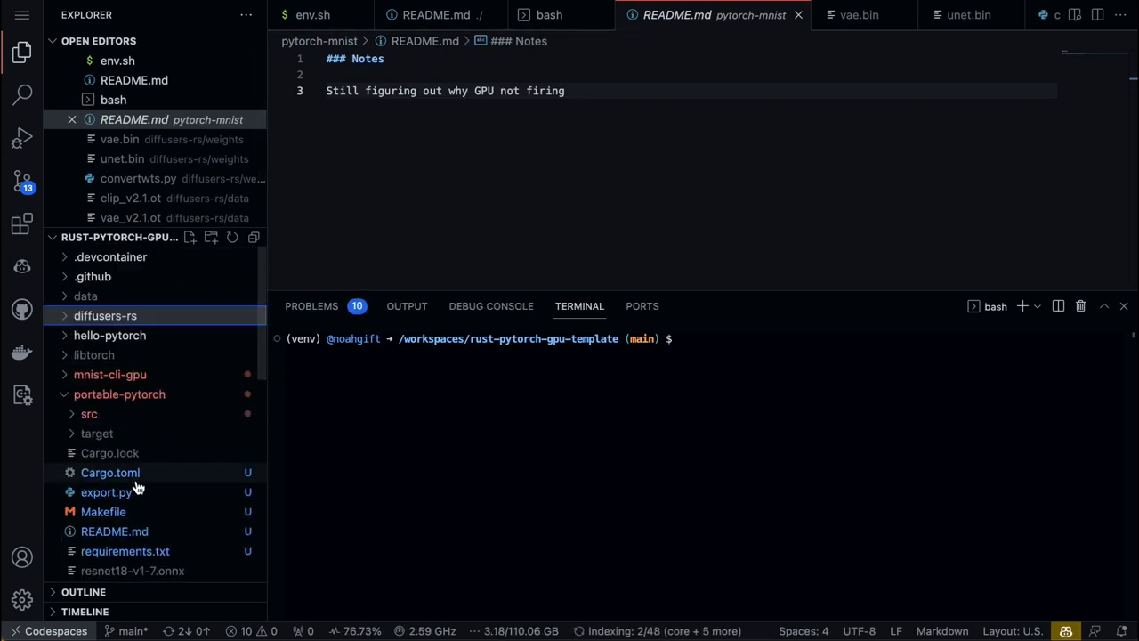
pyautogui.click(114, 530)
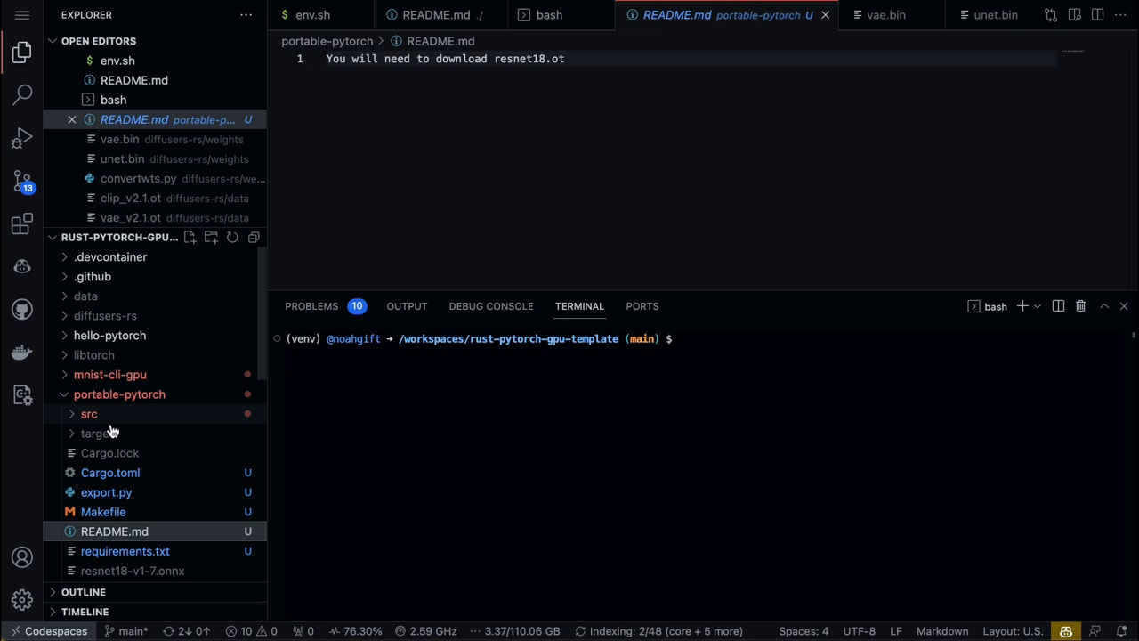
pyautogui.click(118, 395)
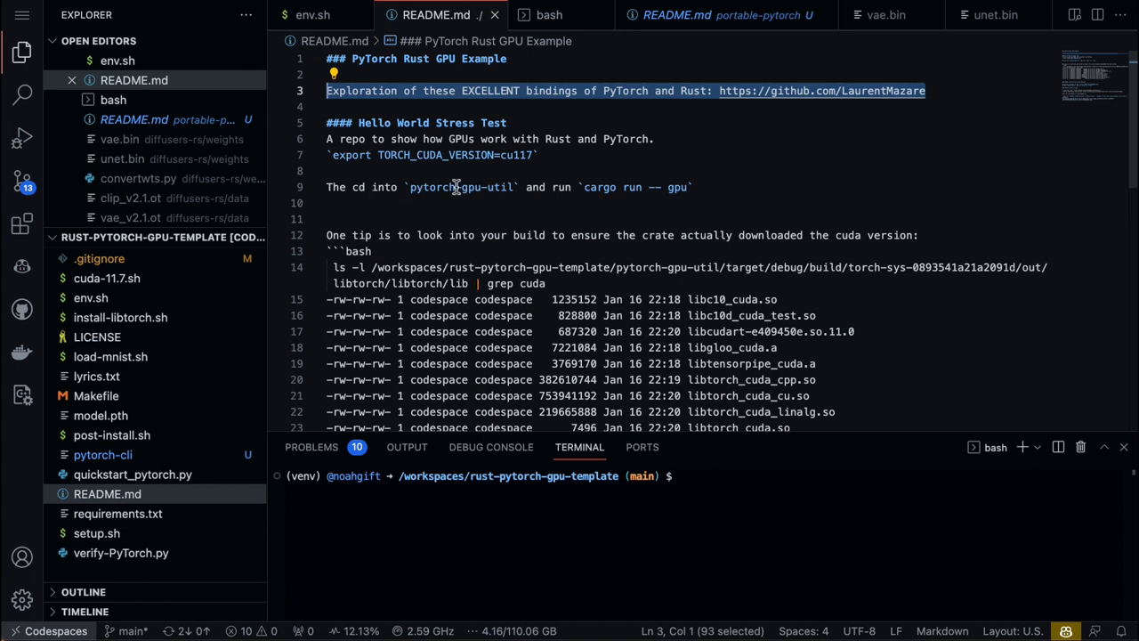
# Move the terminal into pytorch-gpu-util and start the stress test with cargo run -- gpu.
pyautogui.doubleClick(457, 187)
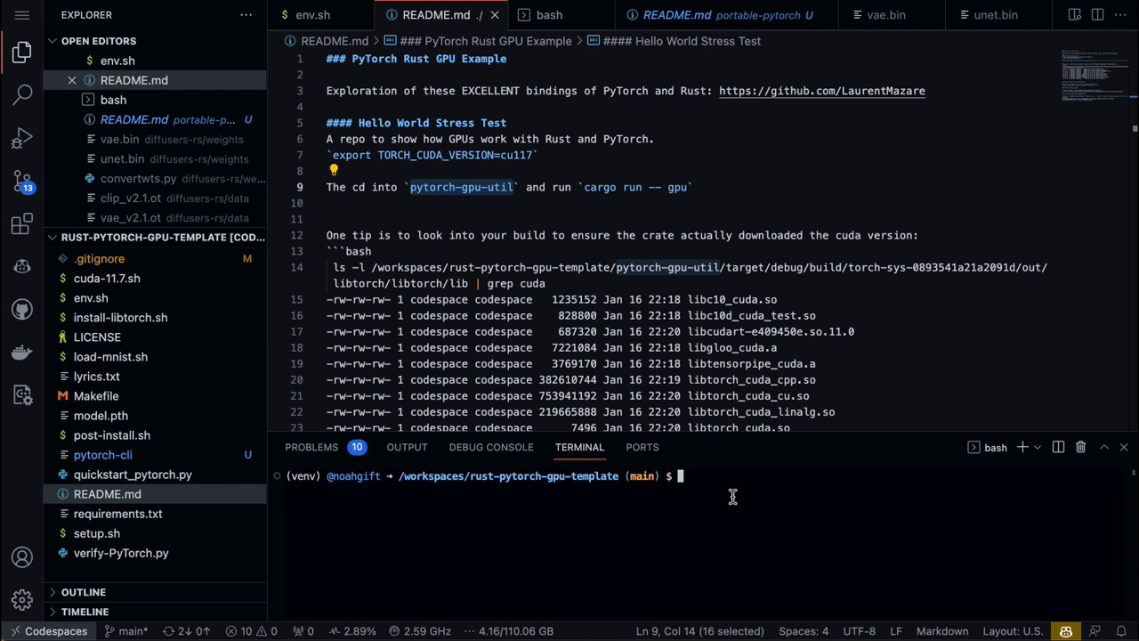
pyautogui.write('cd pytorch-gpu-util')
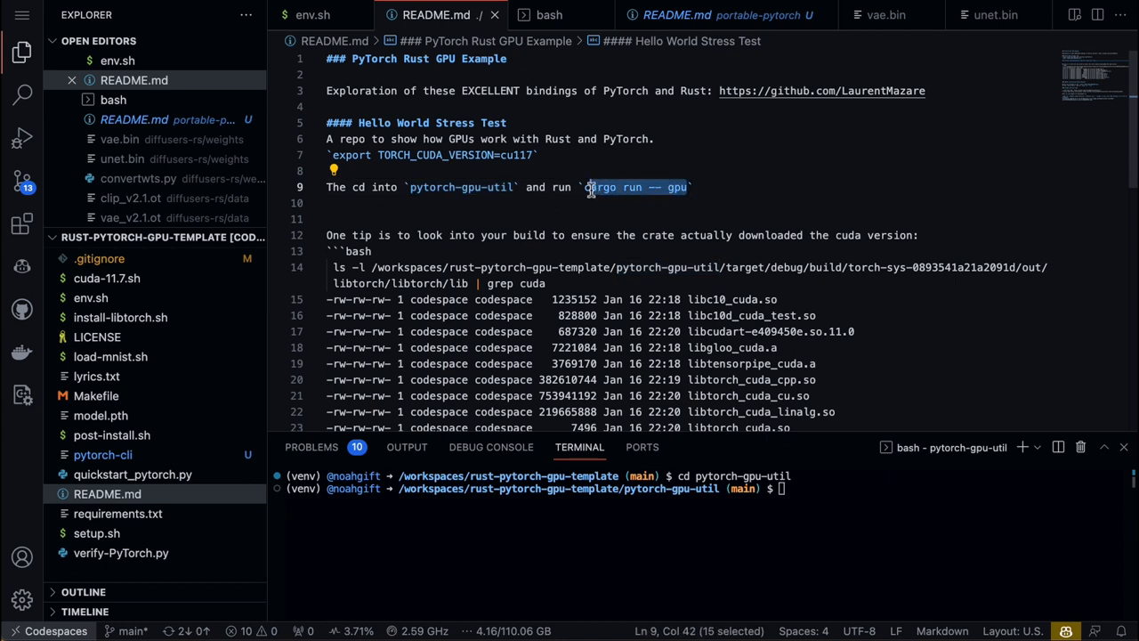
pyautogui.write('cargo run -- gpu')
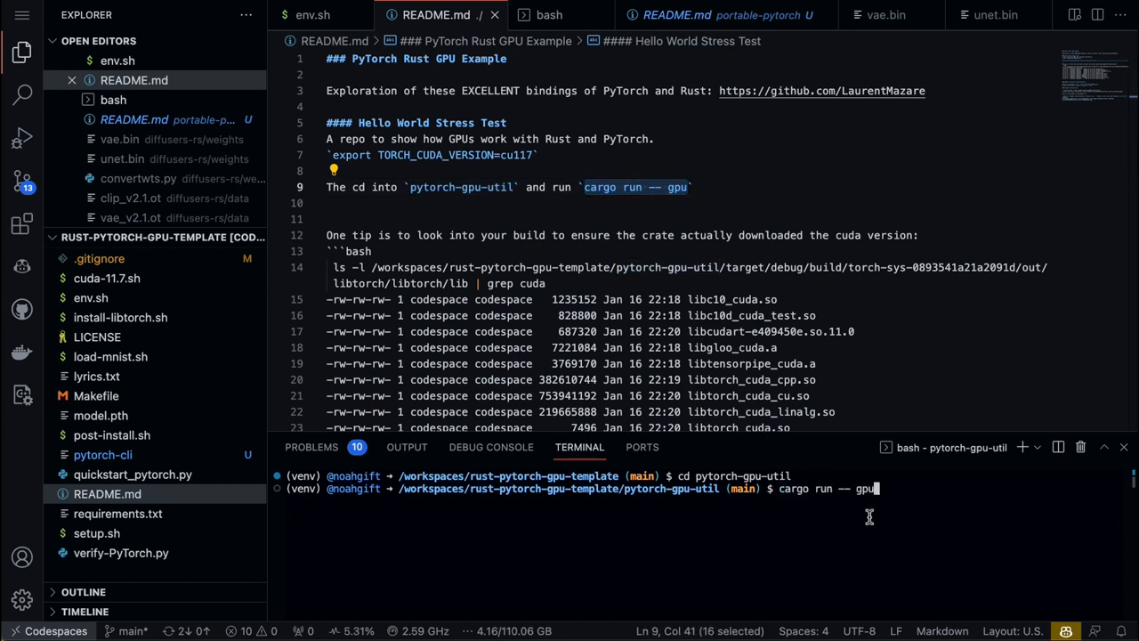
pyautogui.press('Enter')
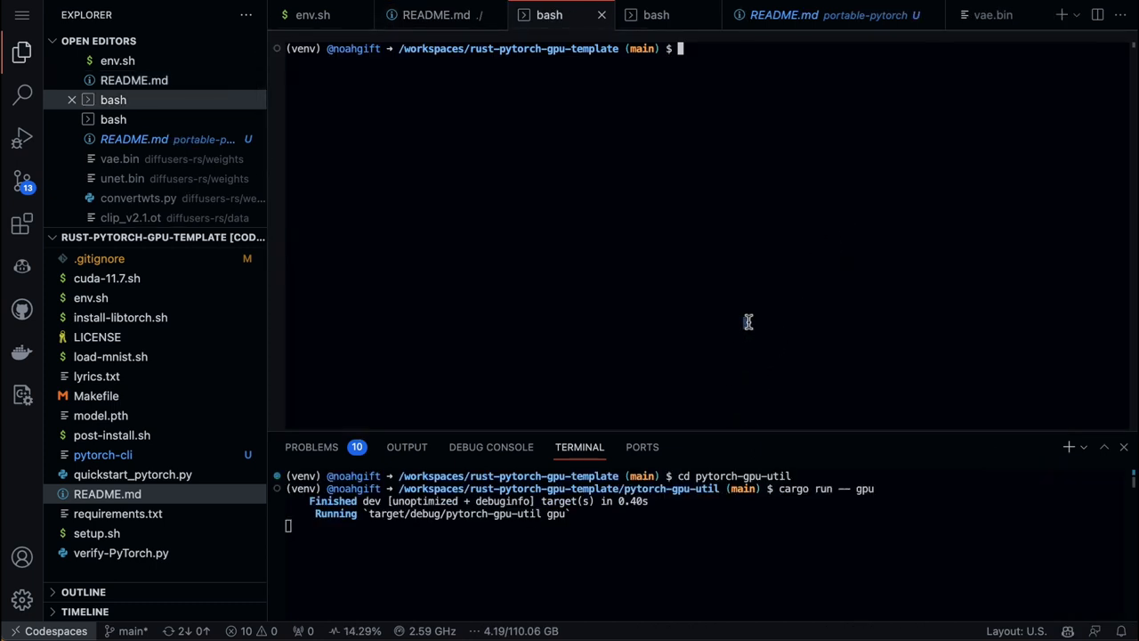
# Run nvidia-smi in a second terminal to watch the Tesla V100 during the stress test.
pyautogui.write('nvido')
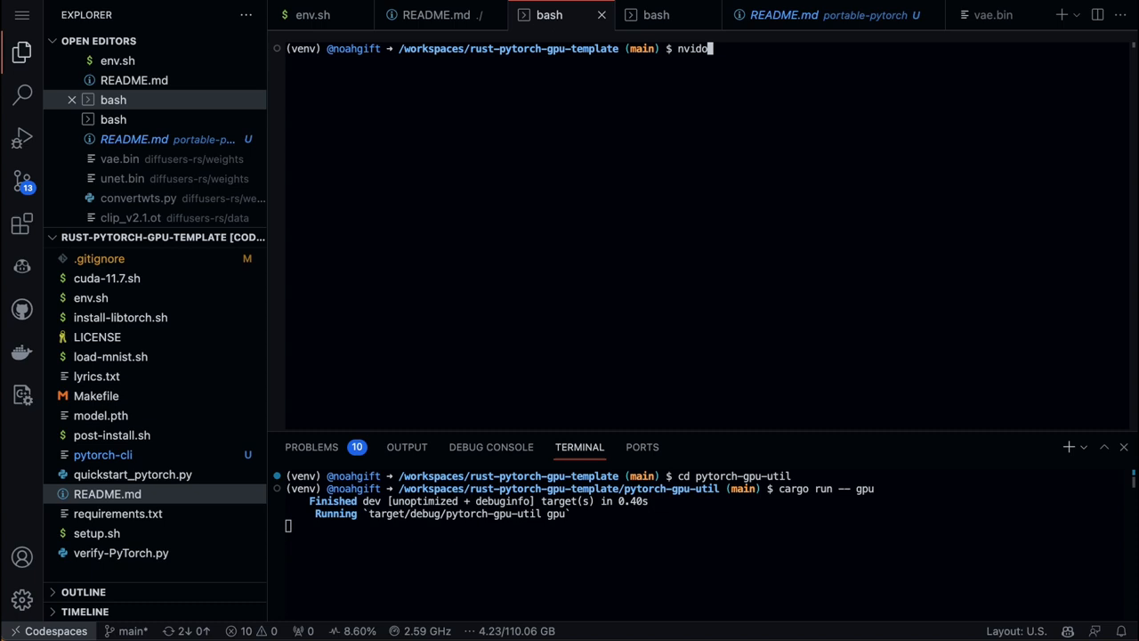
pyautogui.write('a-smi')
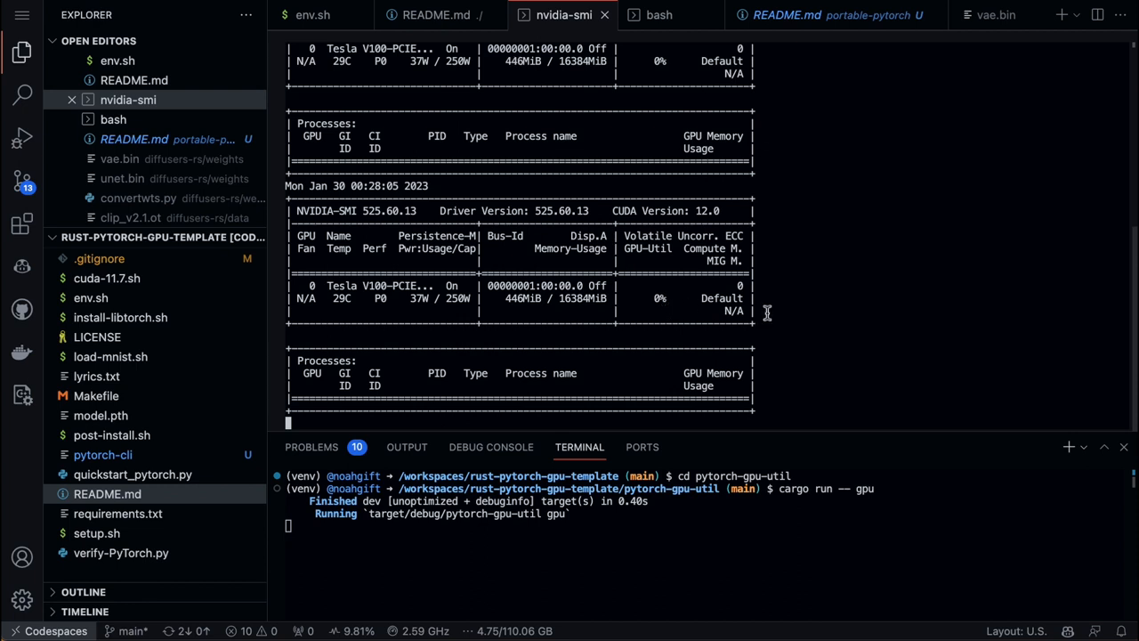
pyautogui.moveTo(644, 324)
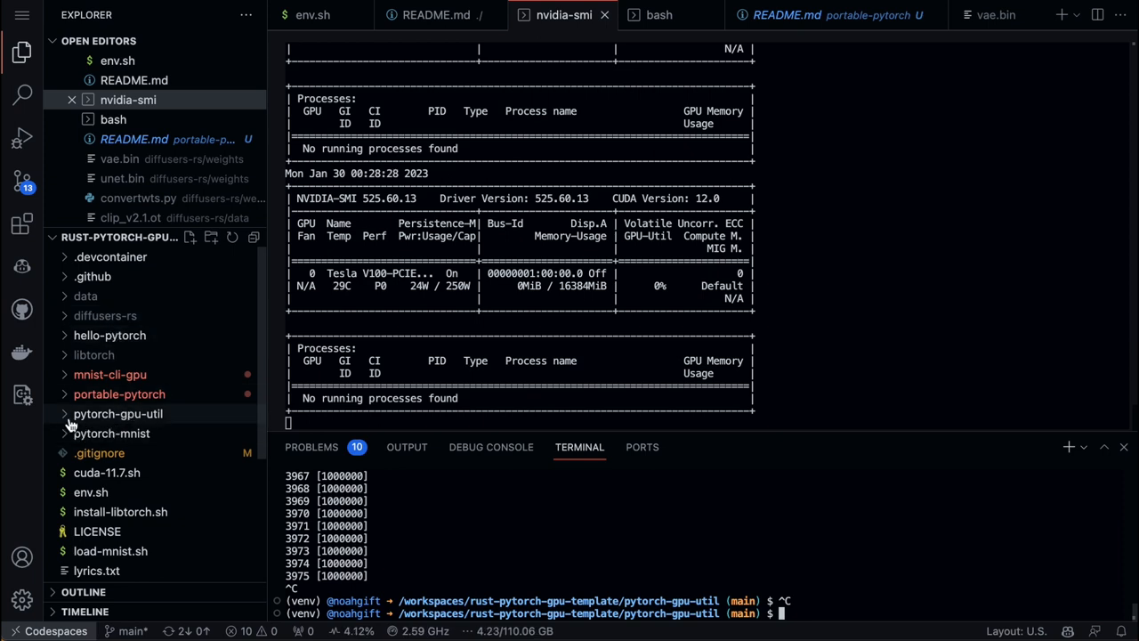
# View the pytorch-gpu-util main.rs tensor loop and expand the mnist-cli-gpu project folder.
pyautogui.click(118, 413)
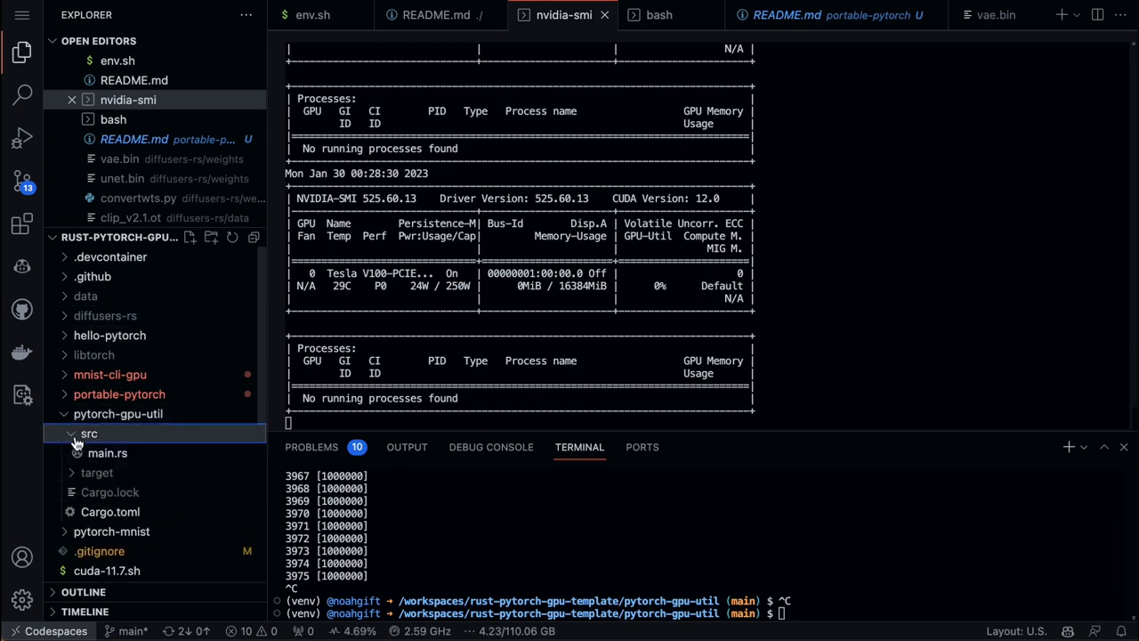
pyautogui.click(107, 454)
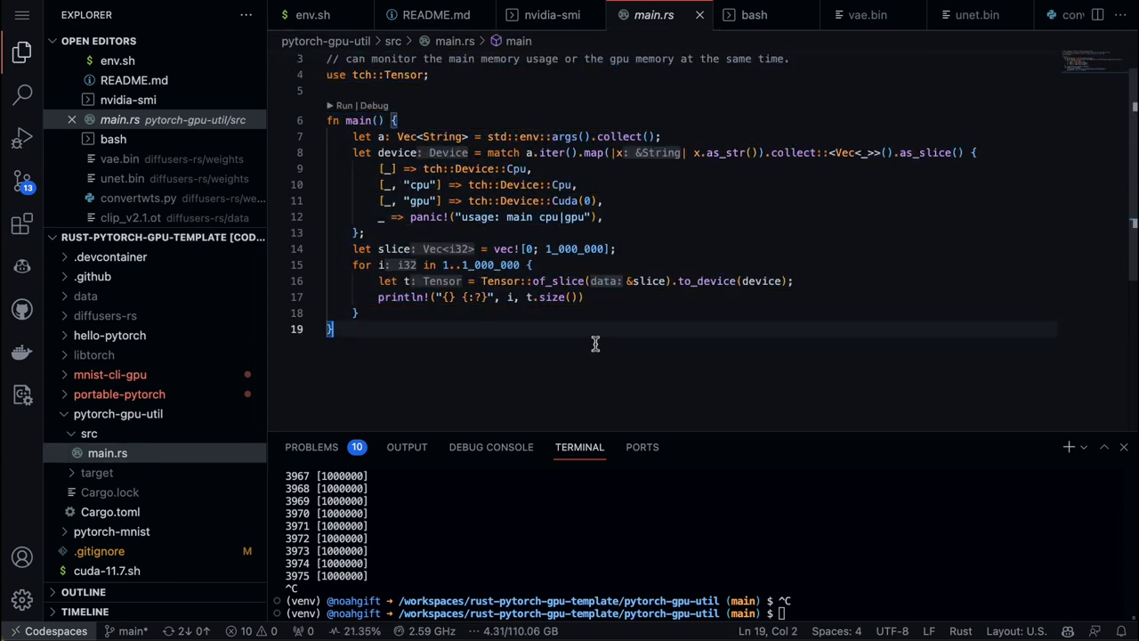
pyautogui.moveTo(568, 217)
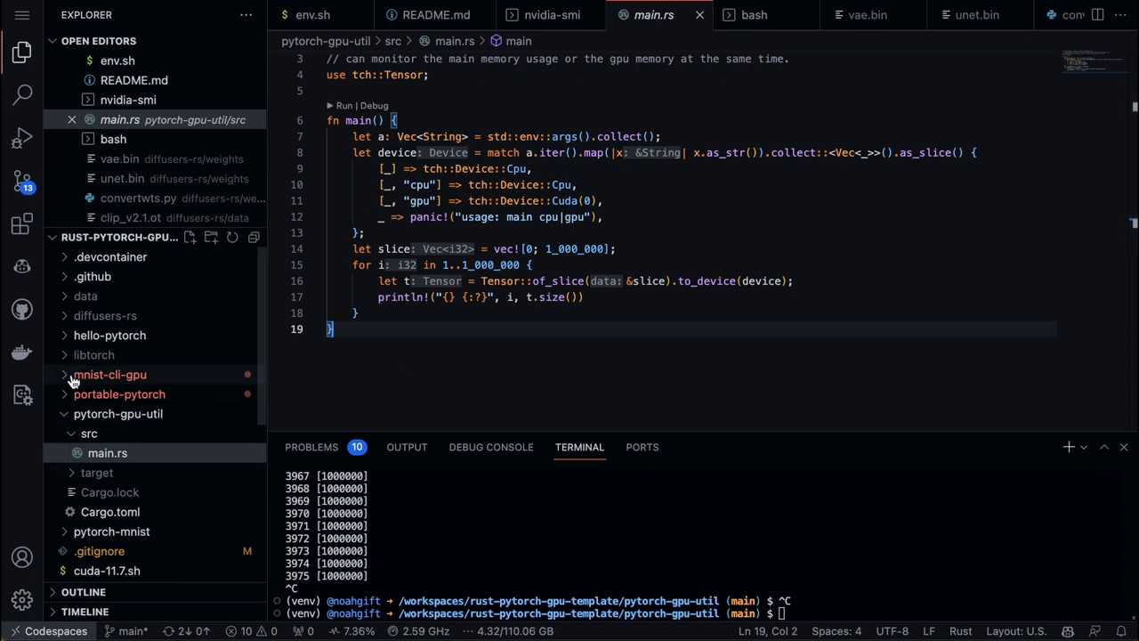
pyautogui.click(111, 374)
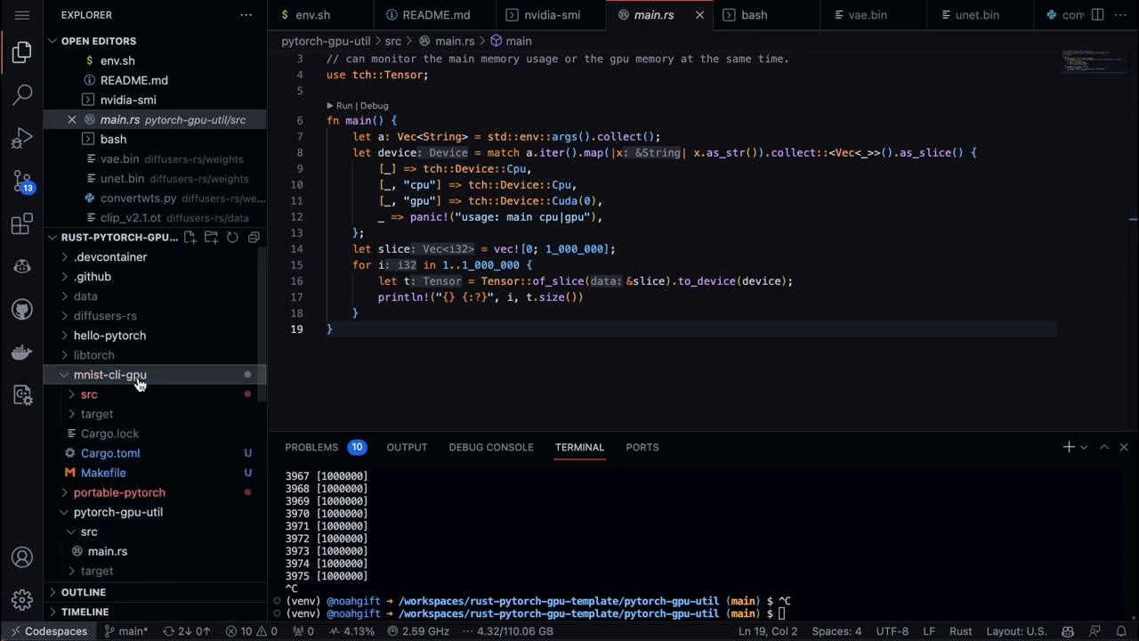
pyautogui.moveTo(89, 531)
pyautogui.write('cd ..')
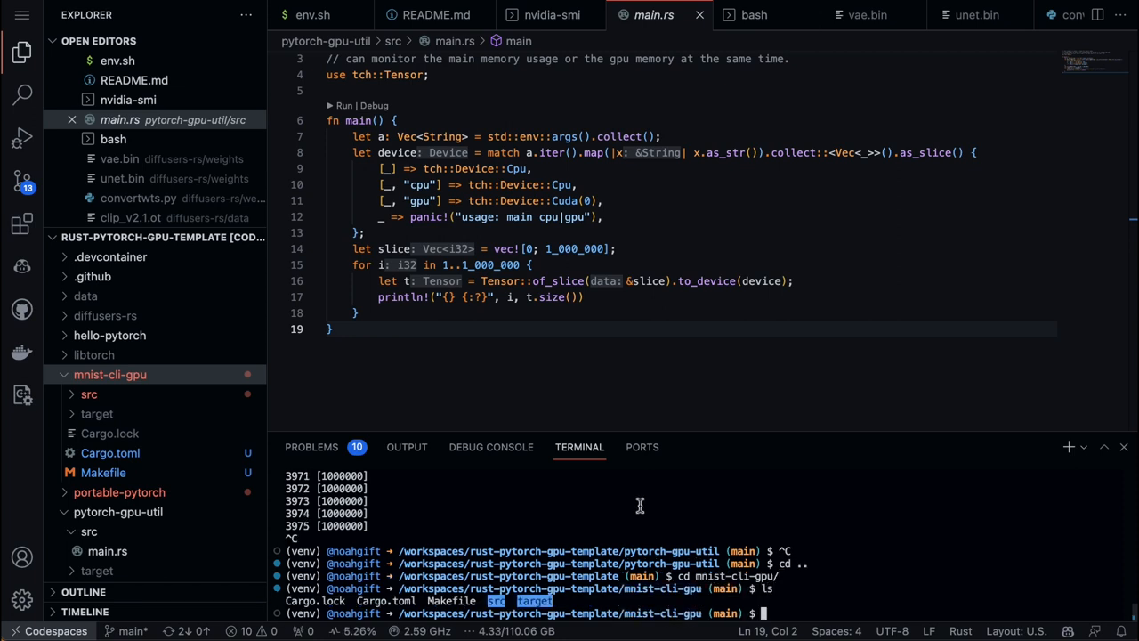
# Review mnist-cli-gpu's lib.rs and main.rs sources, then return to the project README.
pyautogui.click(89, 394)
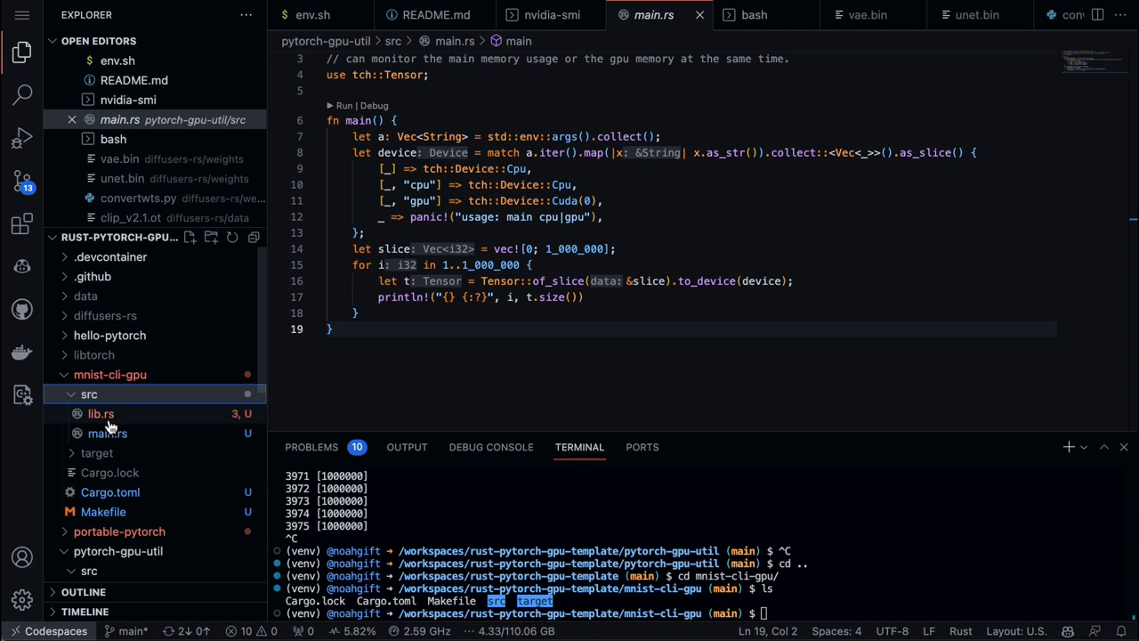
pyautogui.click(100, 412)
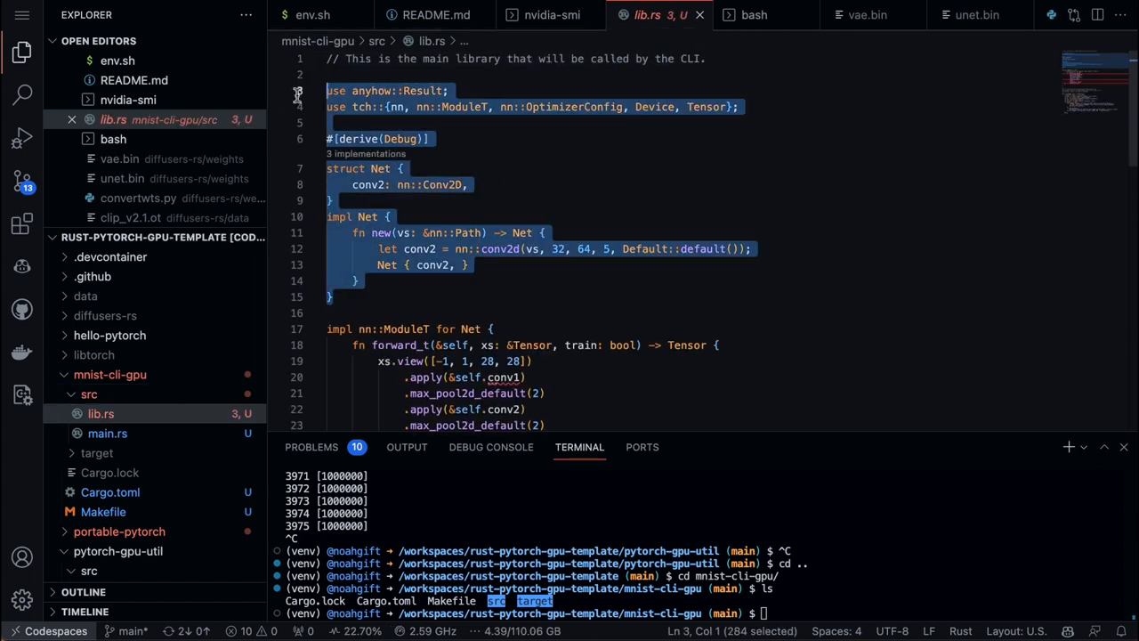
pyautogui.click(107, 433)
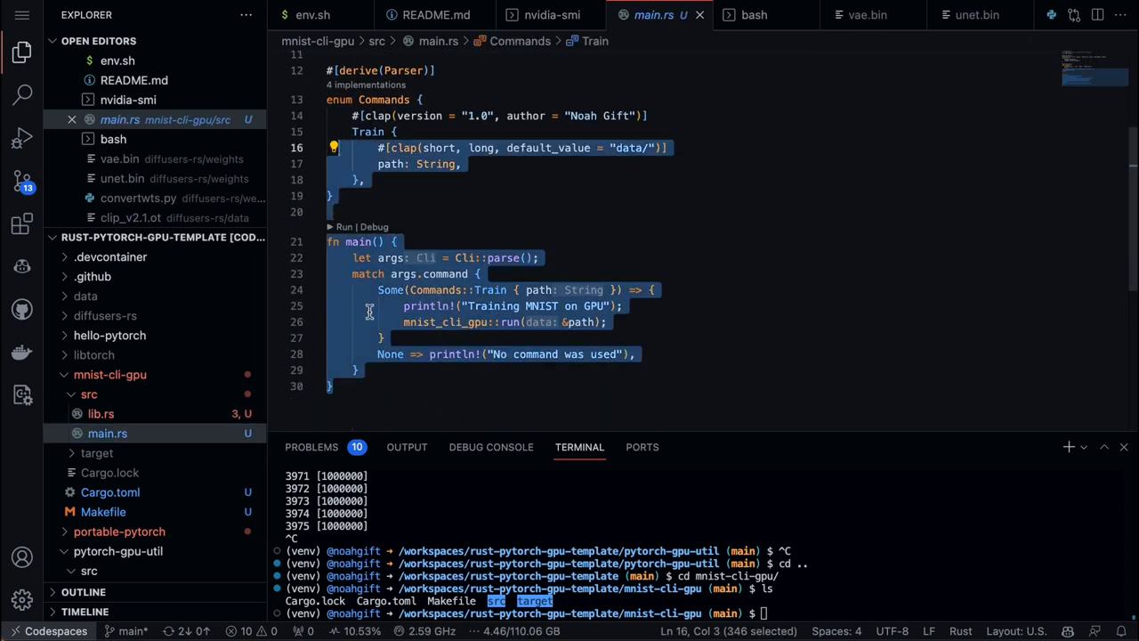
pyautogui.click(111, 374)
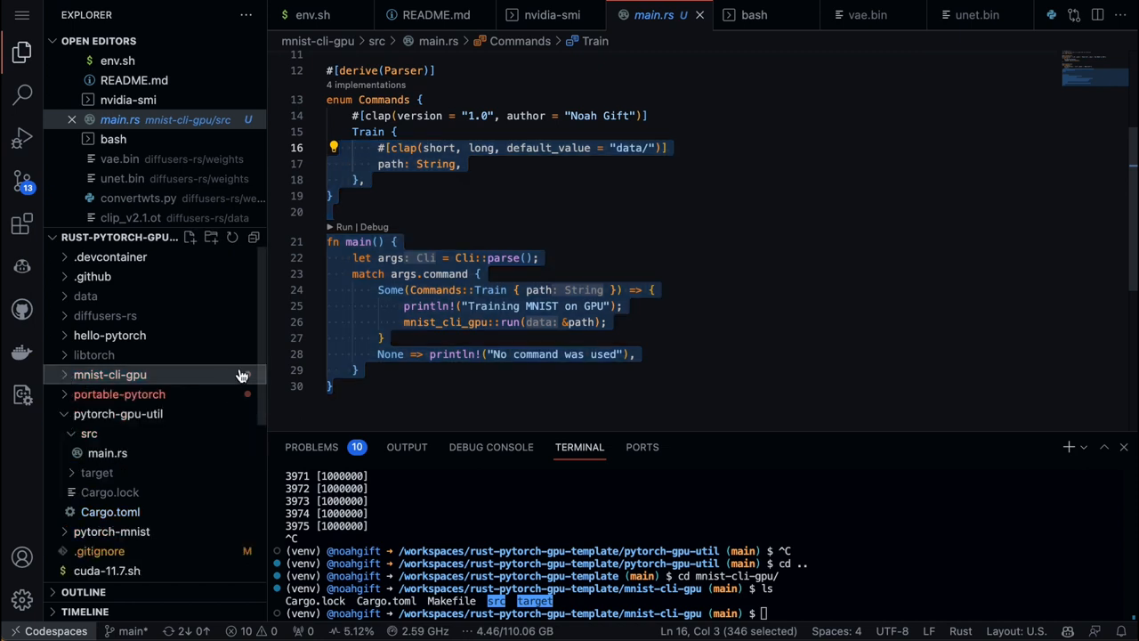
pyautogui.click(434, 14)
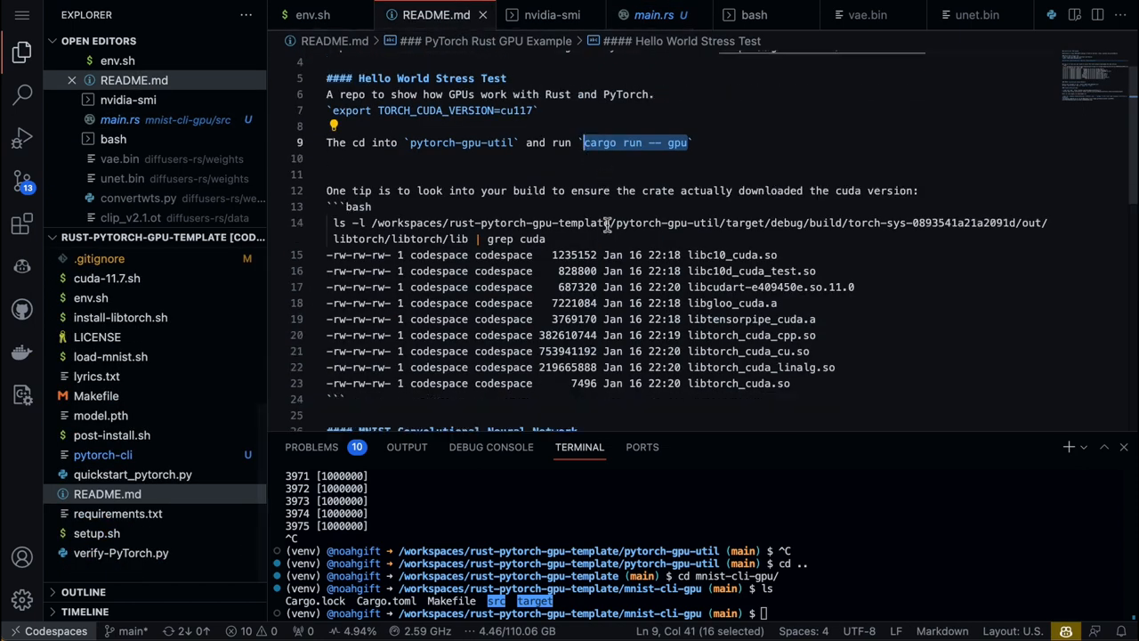
# Scroll to the README's MNIST section and move the terminal into the pytorch-mnist folder.
pyautogui.scroll(-3)
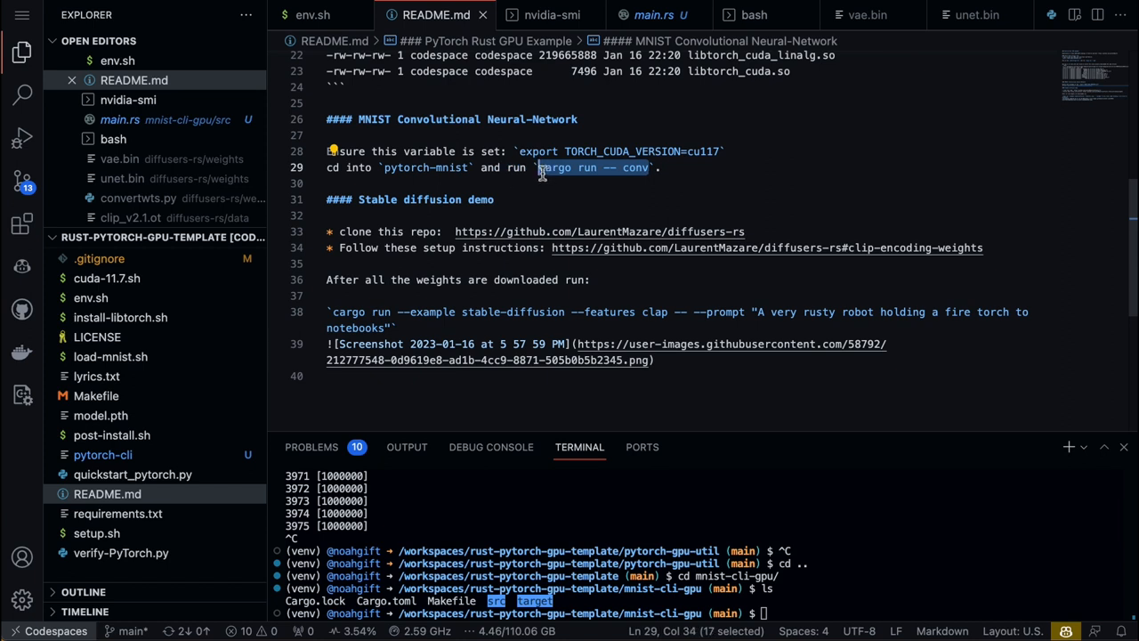
pyautogui.moveTo(434, 168)
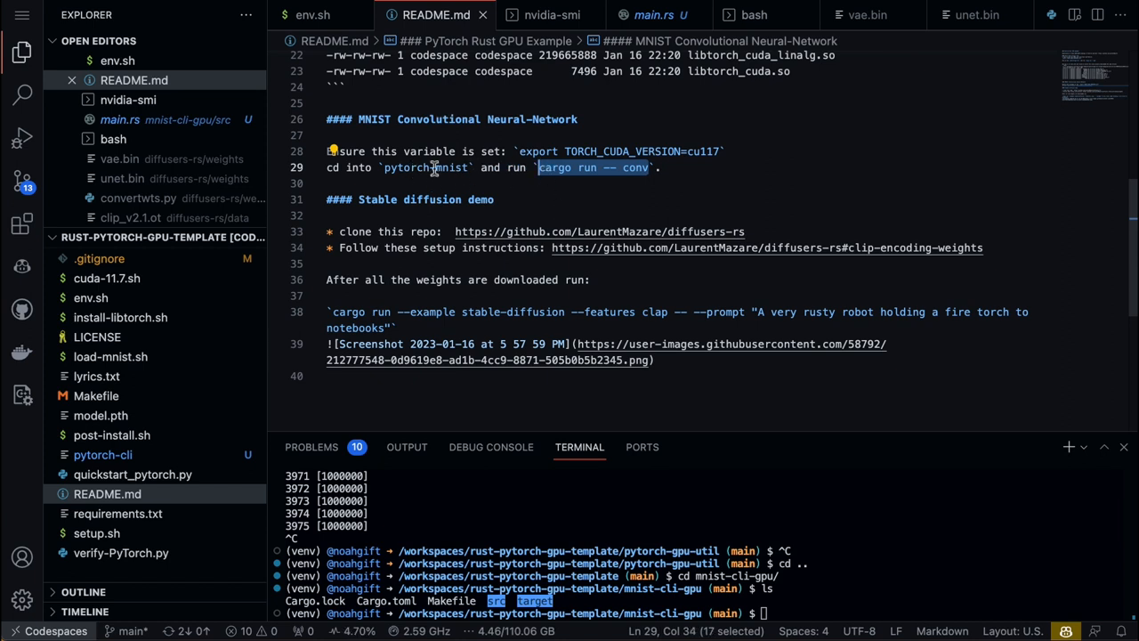
pyautogui.write('cd py')
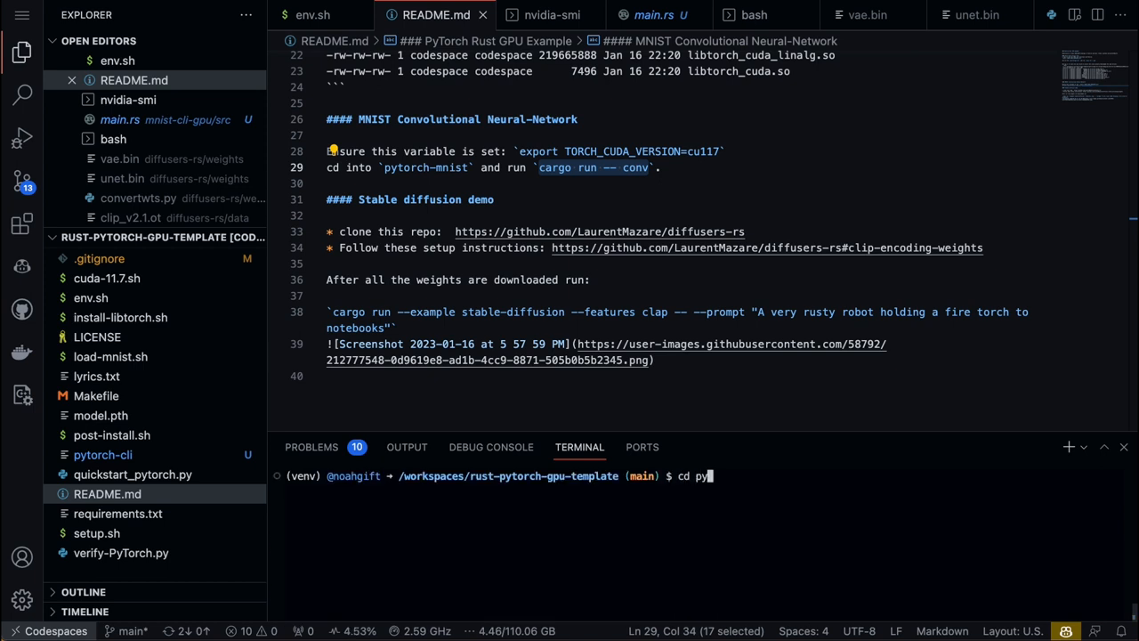
pyautogui.press('Enter')
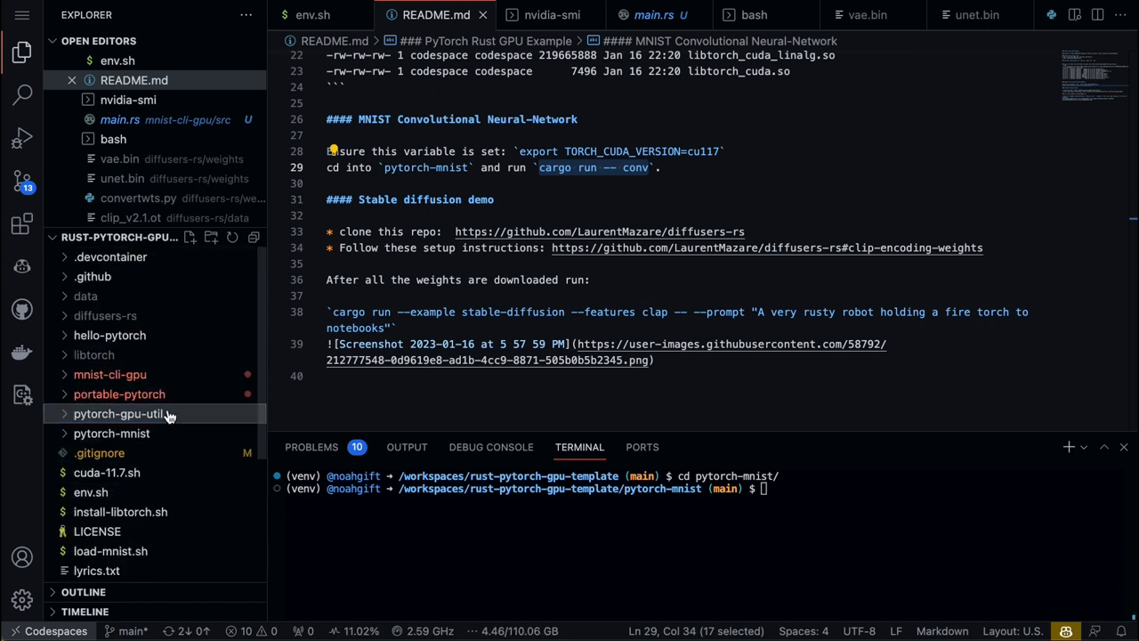
# Read mnist_conv.rs through its Net struct, forward pass and training run, then return to the README.
pyautogui.click(110, 433)
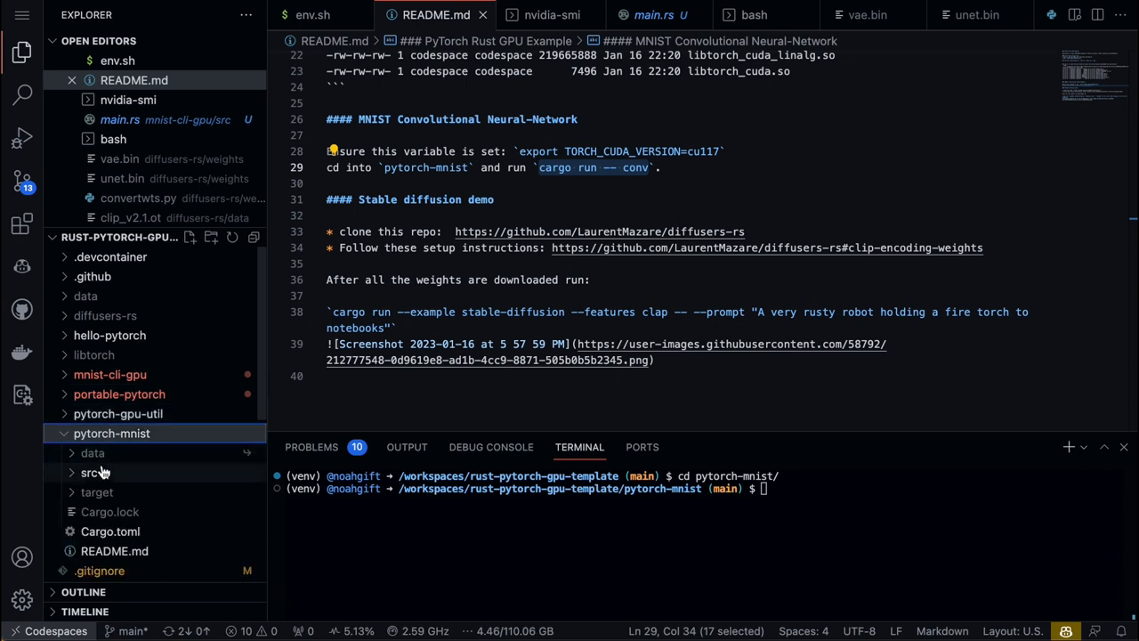
pyautogui.click(85, 474)
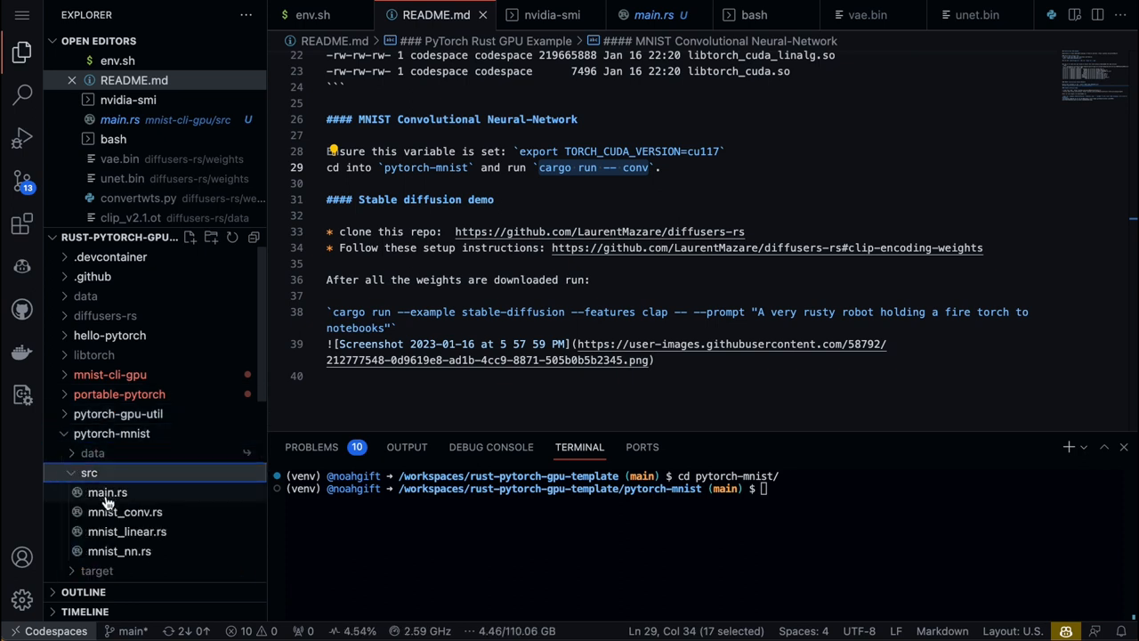
pyautogui.moveTo(139, 519)
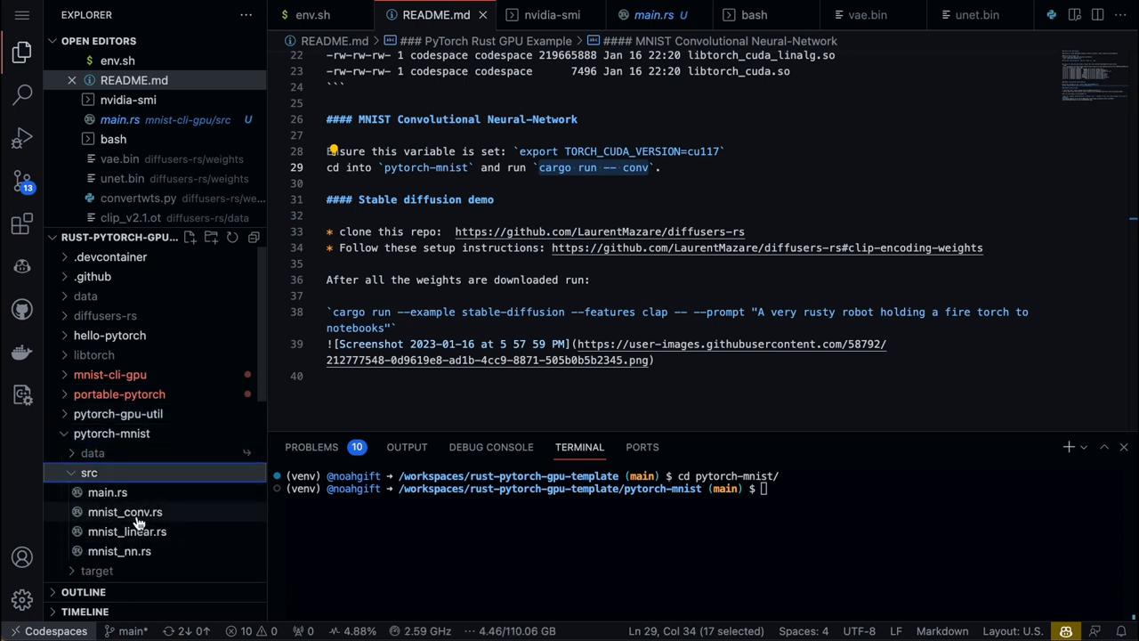
pyautogui.doubleClick(124, 513)
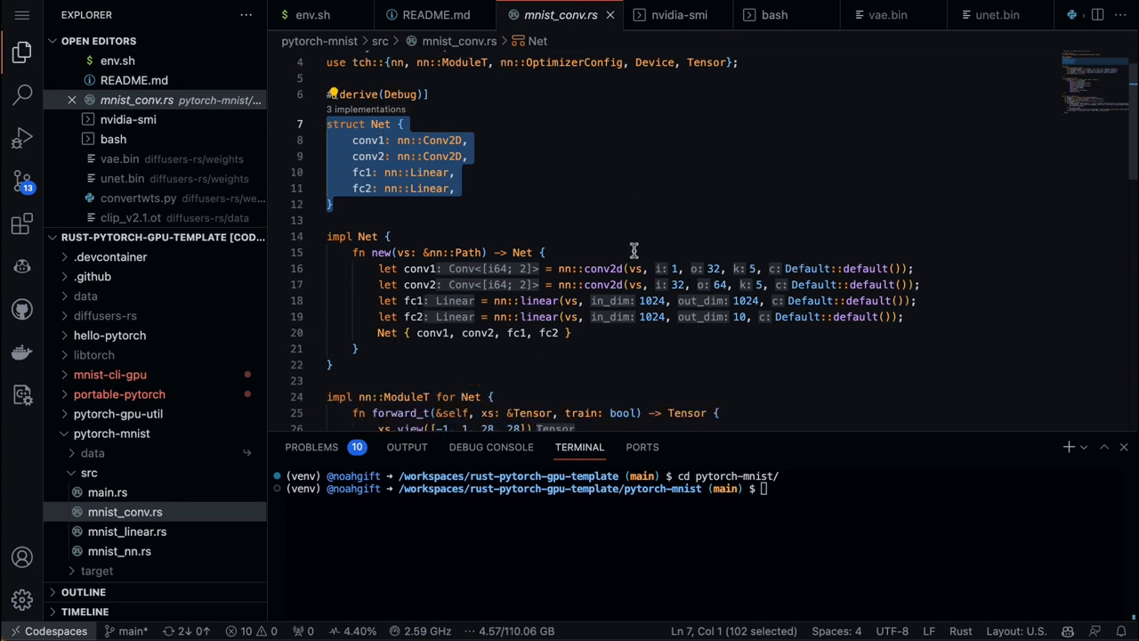
pyautogui.scroll(-3)
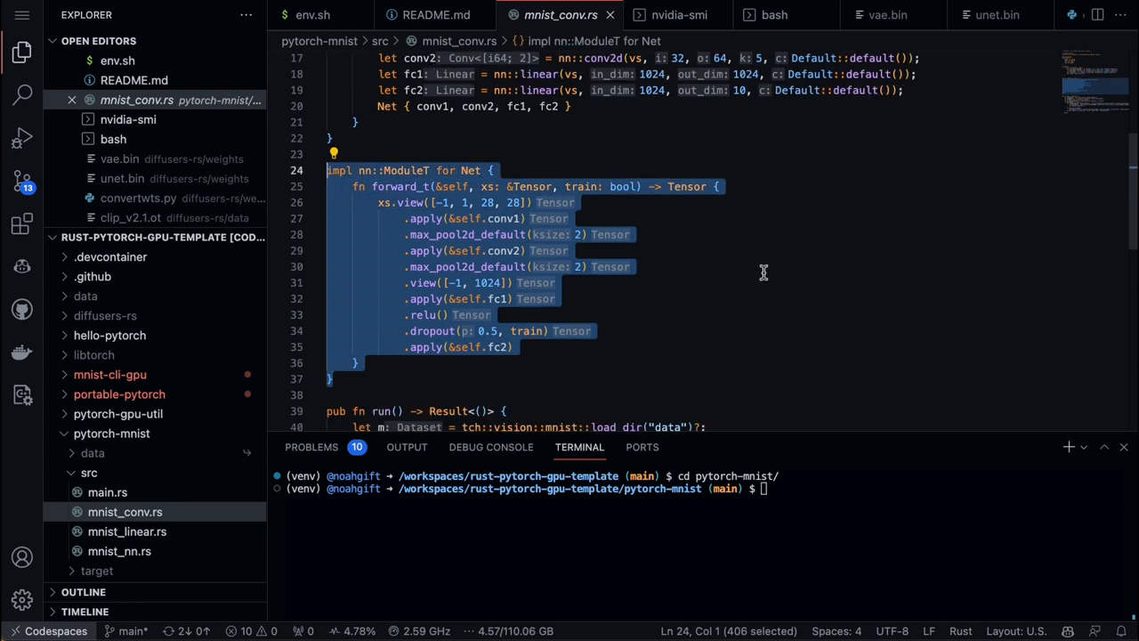
pyautogui.scroll(-3)
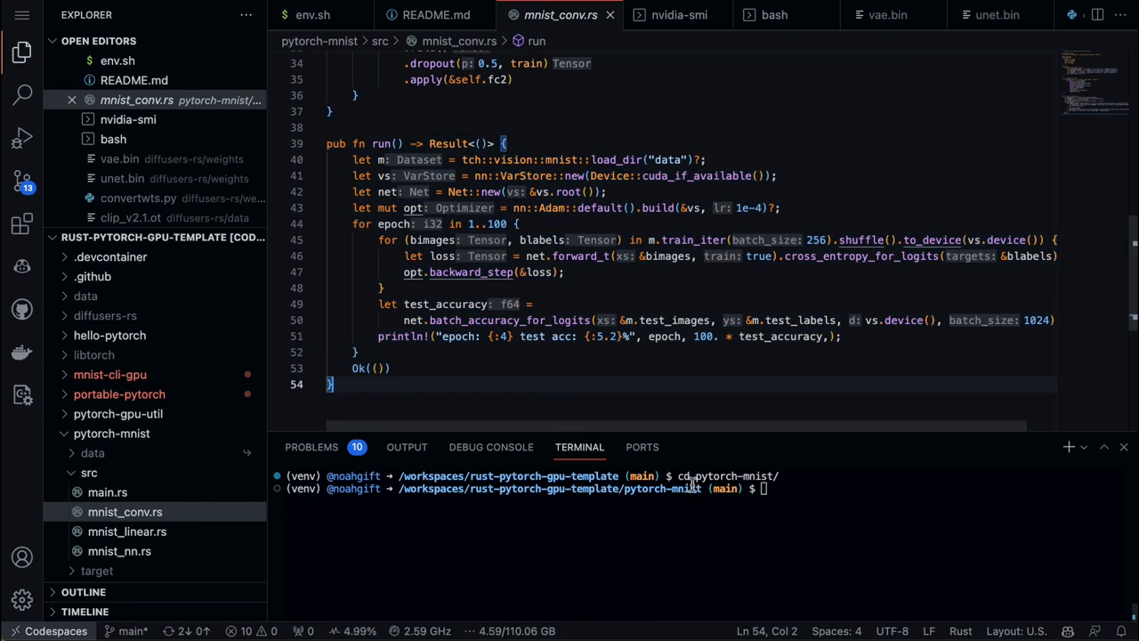
pyautogui.click(431, 14)
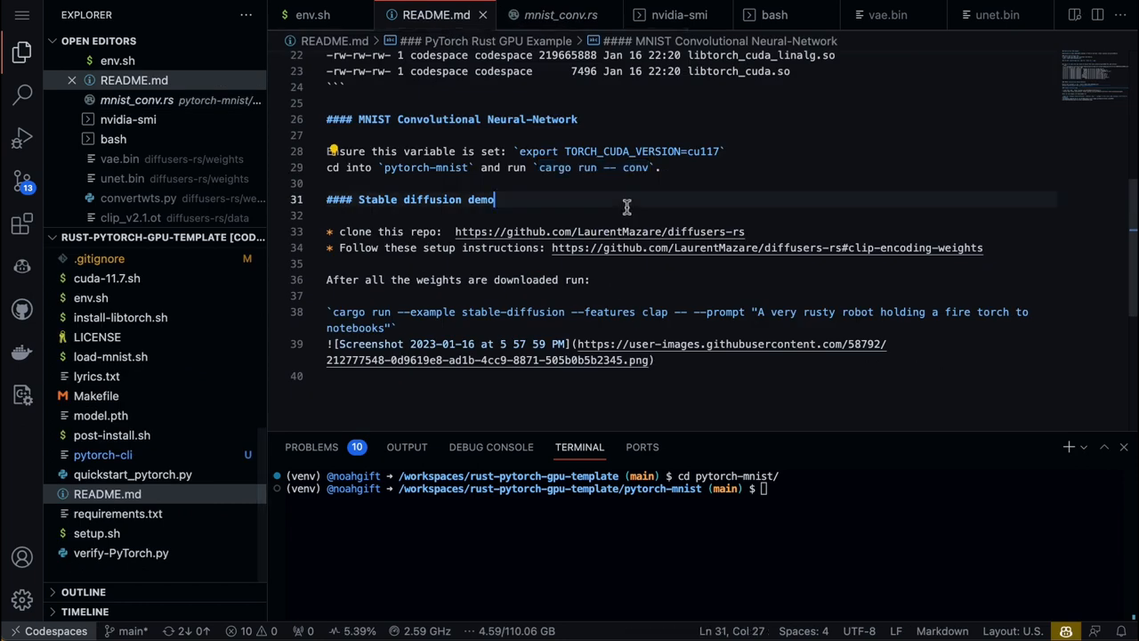
# Run `cargo run -- conv` from the README to start the convolutional network training.
pyautogui.doubleClick(588, 167)
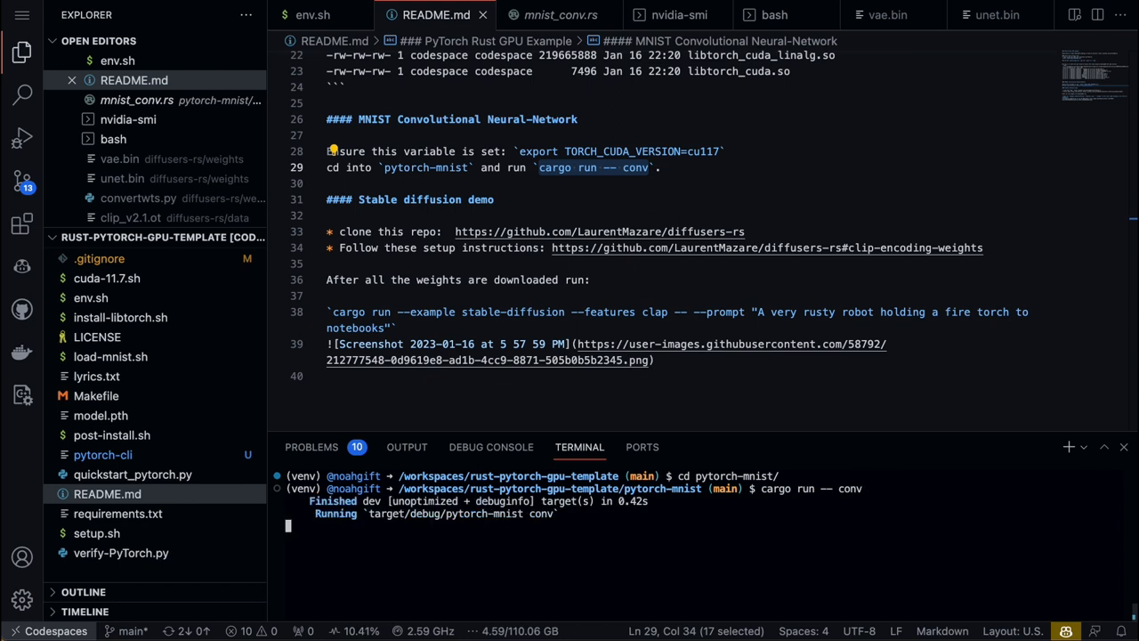
pyautogui.moveTo(669, 14)
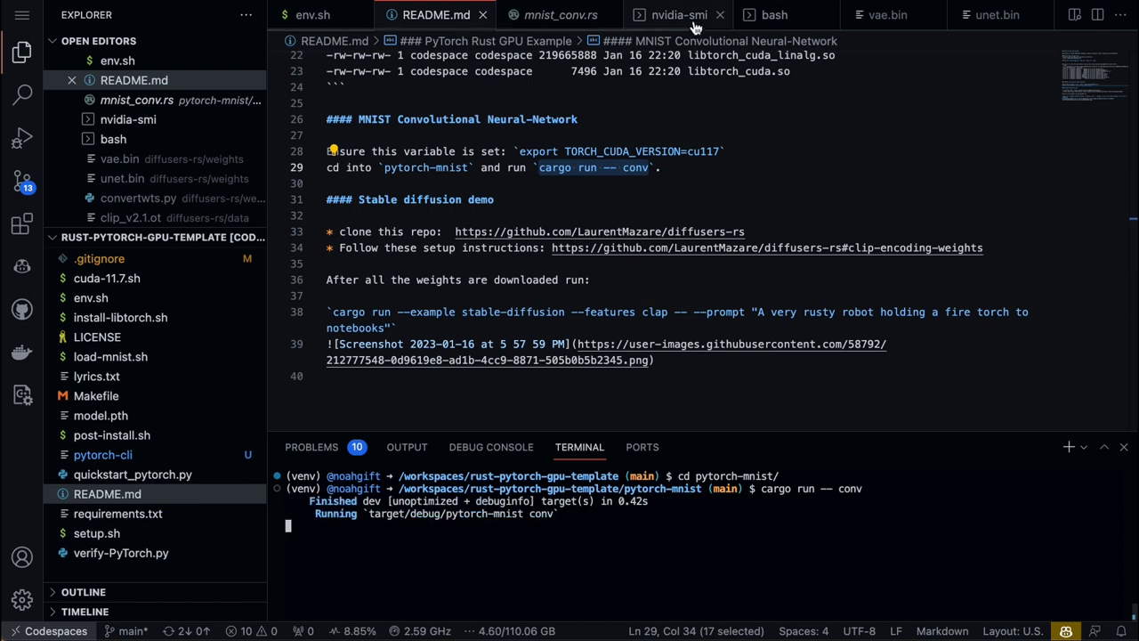
# Watch nvidia-smi report the Tesla V100 climbing to about 392 MiB during training.
pyautogui.click(669, 14)
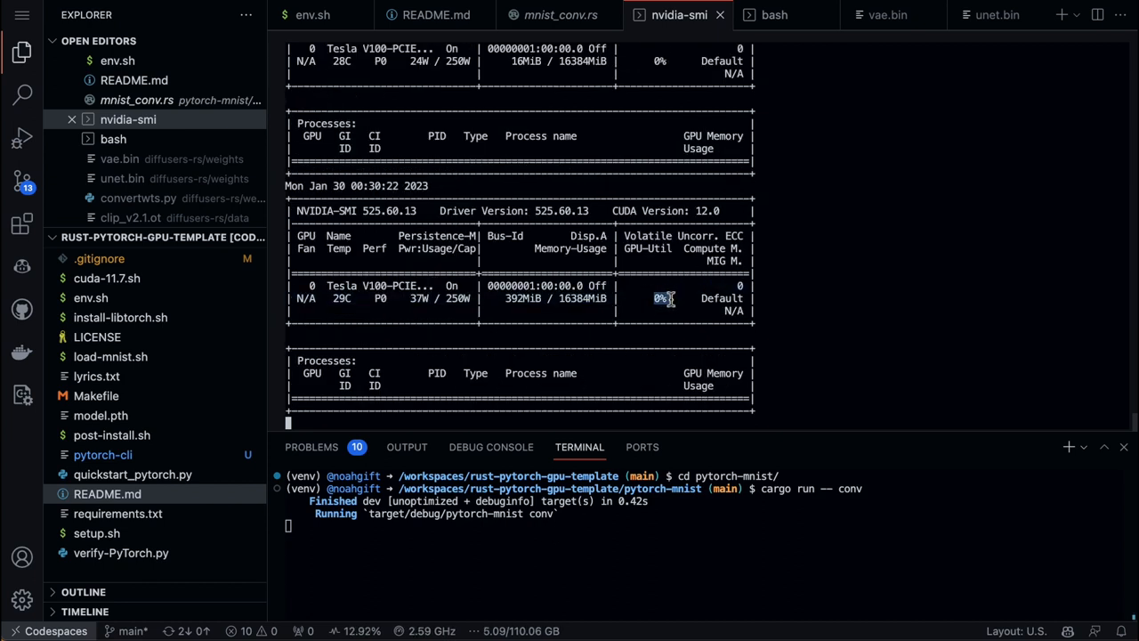
pyautogui.moveTo(897, 338)
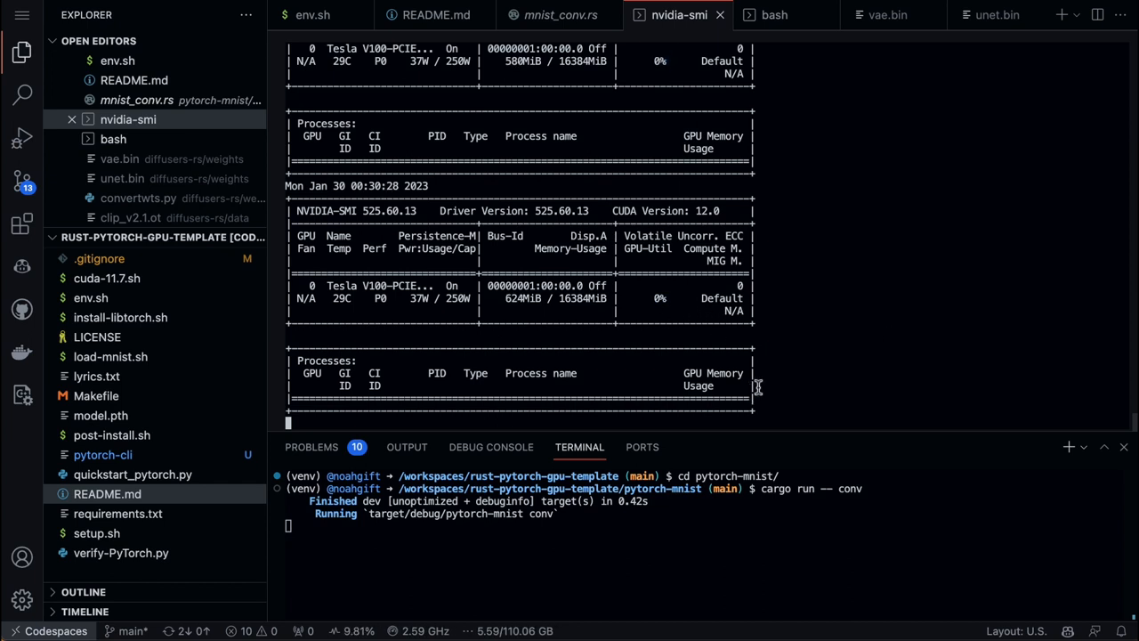
pyautogui.moveTo(808, 324)
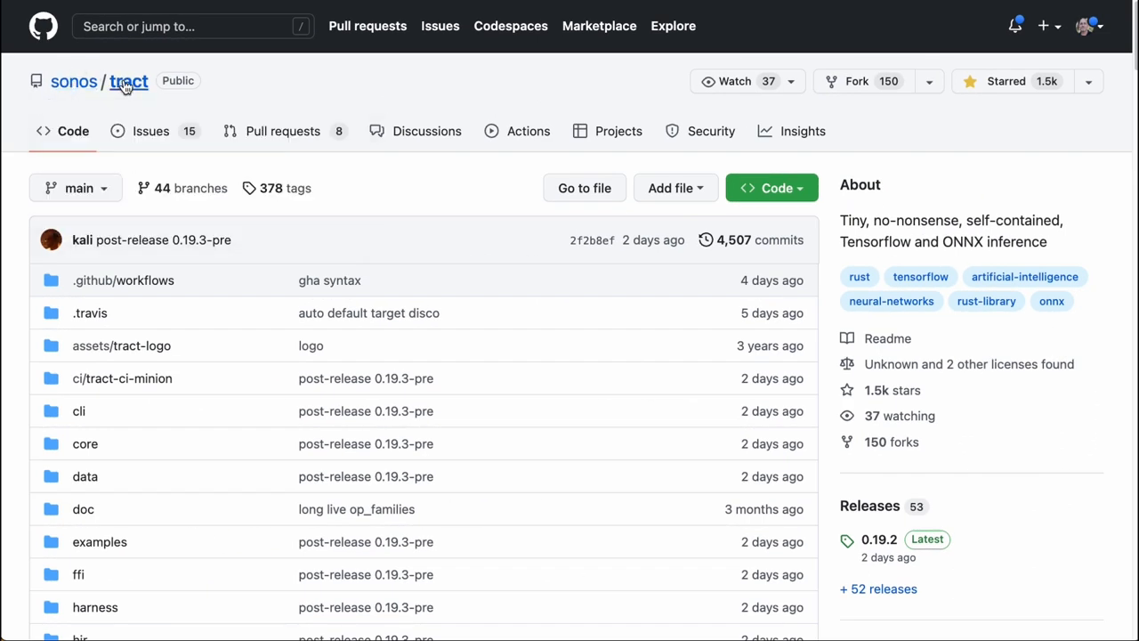
# Scroll the sonos/tract repository page down to its README on the neural network inference engine.
pyautogui.scroll(-3)
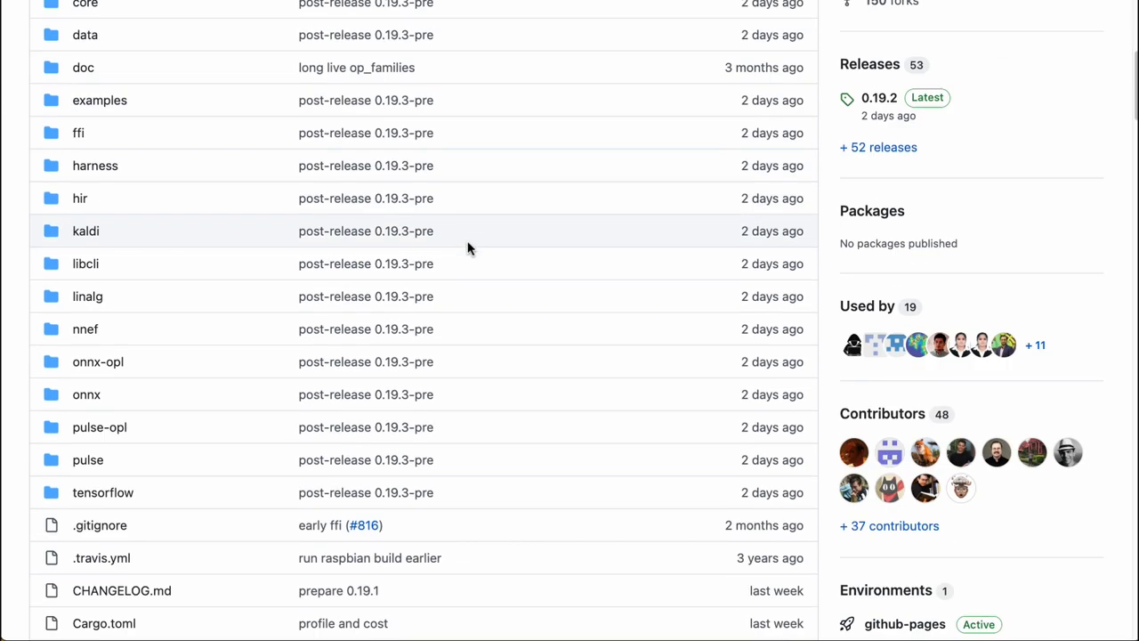
pyautogui.scroll(-3)
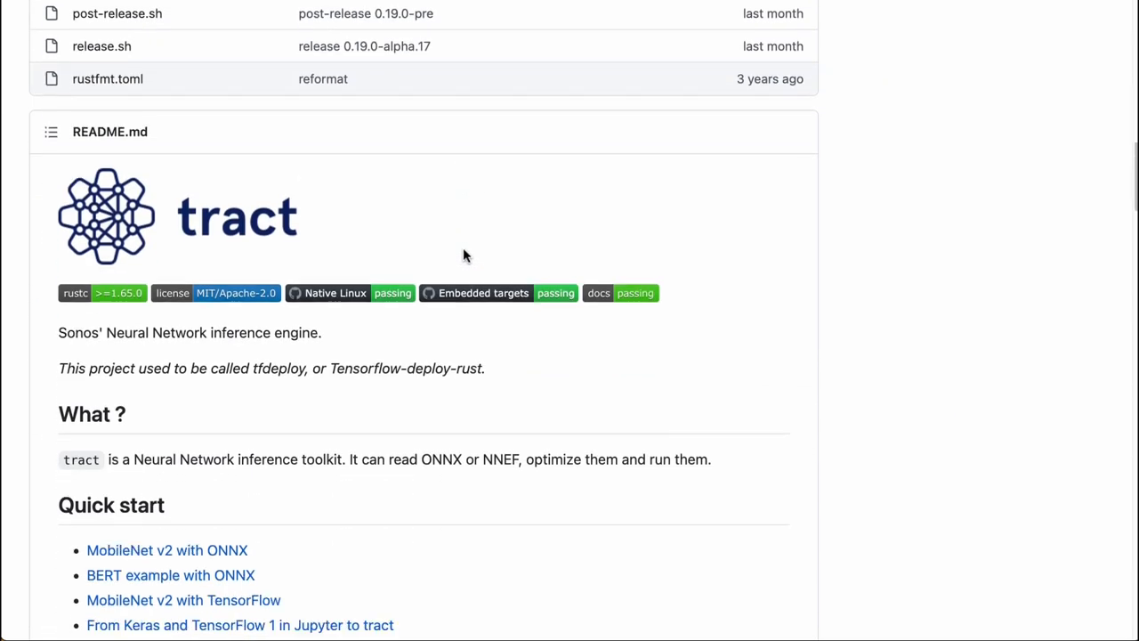
pyautogui.scroll(-3)
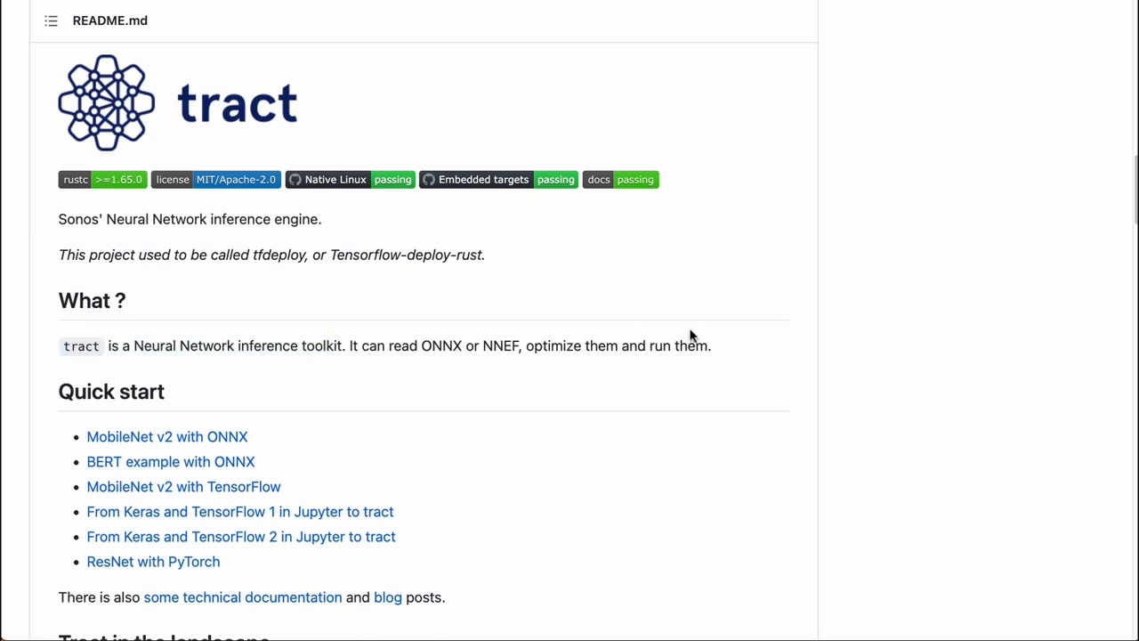